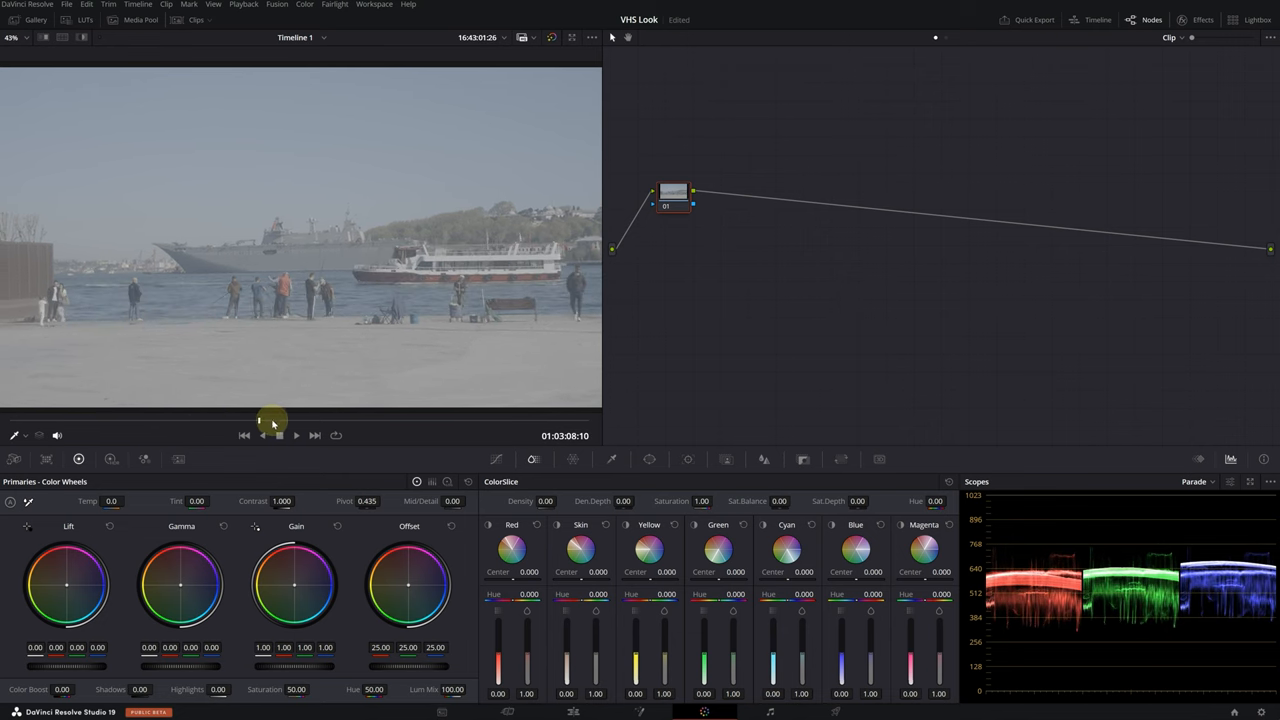
- Jump to a different frame of the harbor clip
left_click(297, 435)
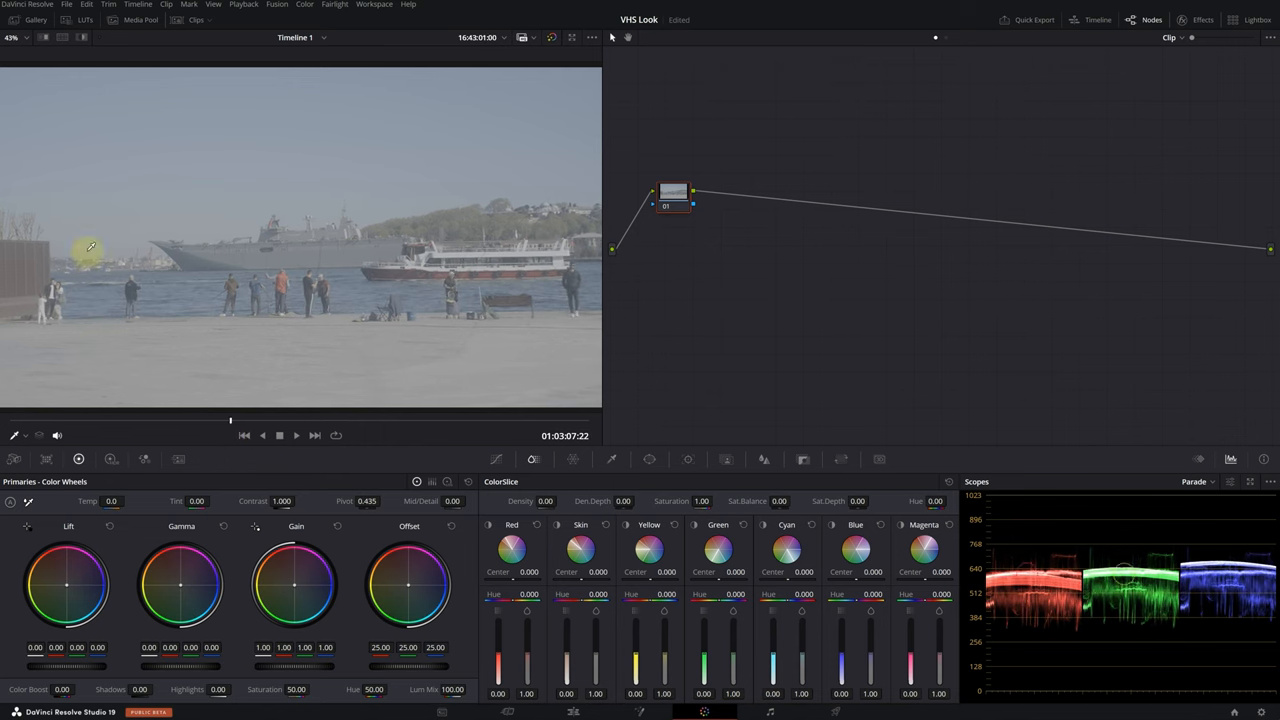
mouse_move(220, 247)
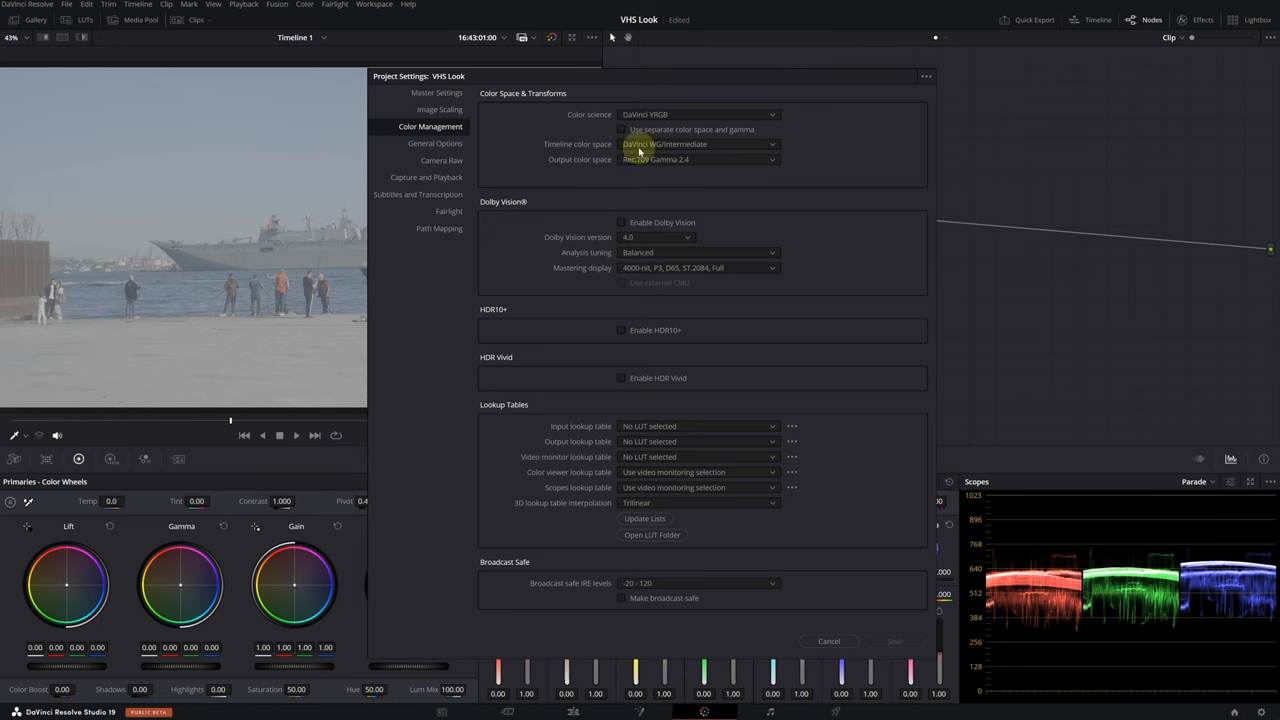
- Cancel Project Settings, add a serial node, and label nodes 01 'DWG' and 02 'REC709'
left_click(829, 641)
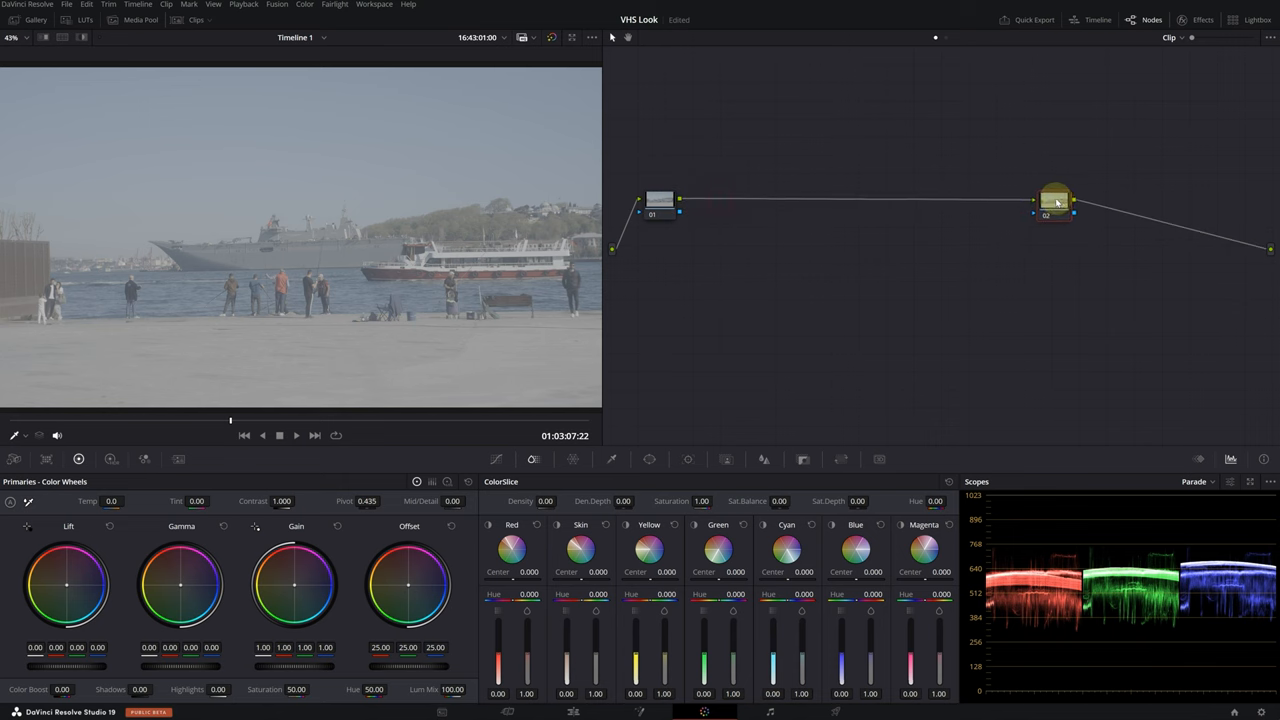
left_click(658, 202)
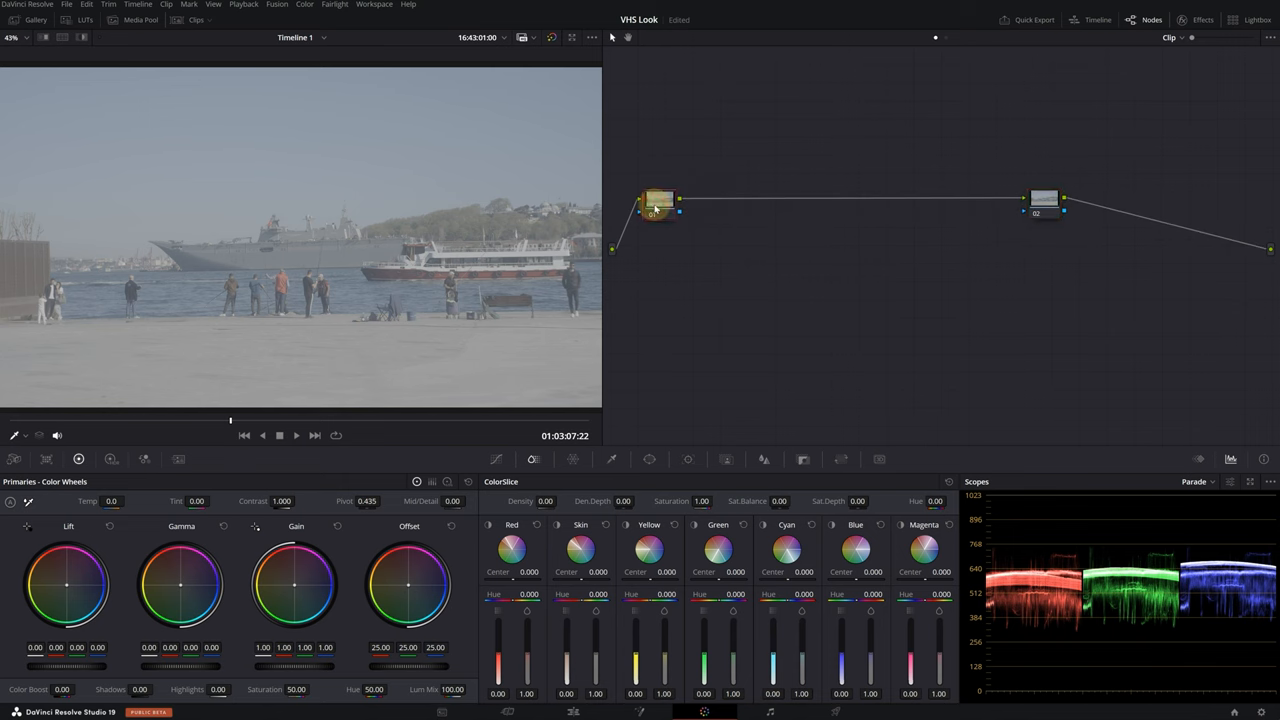
left_click(651, 200)
type("DWG")
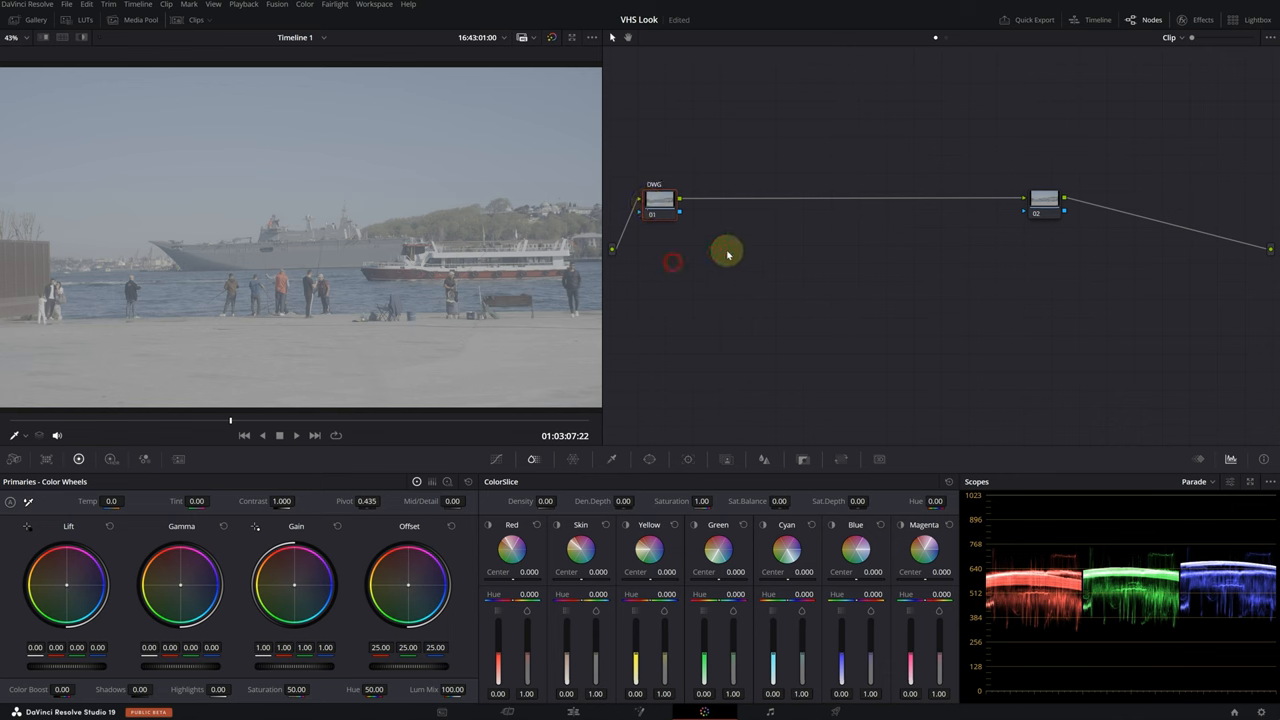
left_click(1043, 200)
type("REC709")
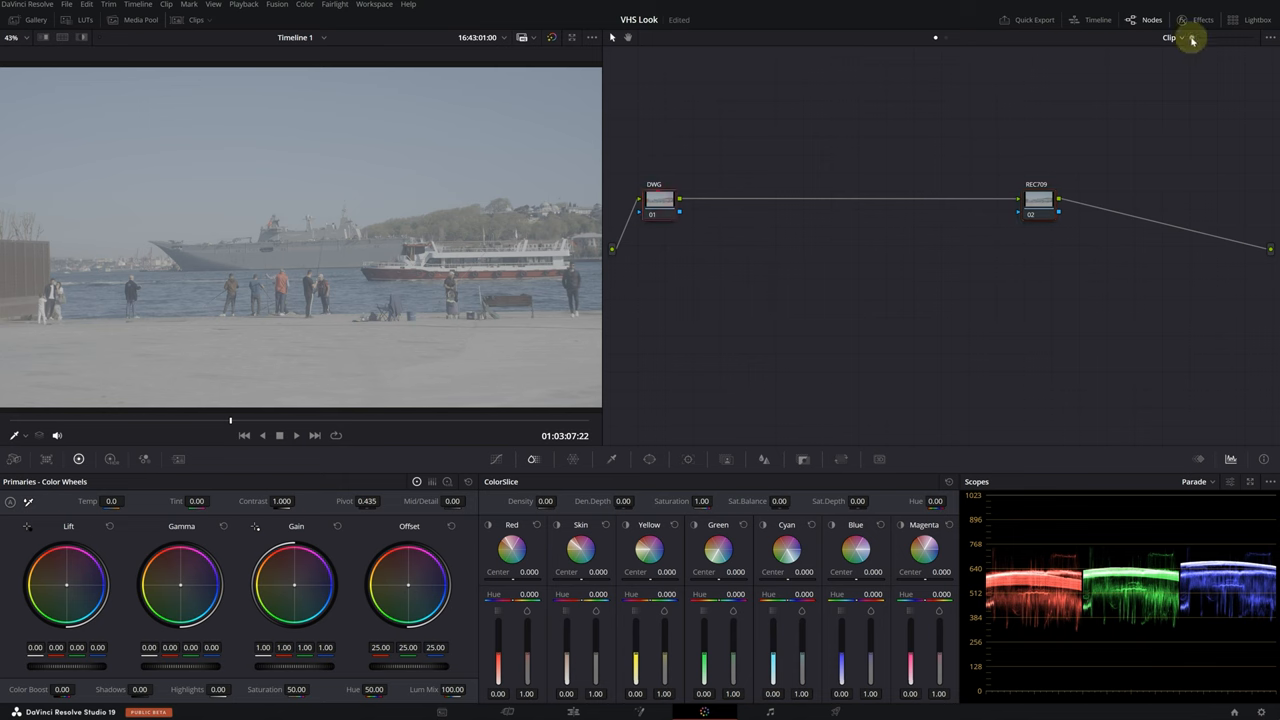
- Apply Color Space Transform on DWG, converting S-Gamut3.Cine/S-Log3 to DaVinci Wide Gamut
left_click(1203, 19)
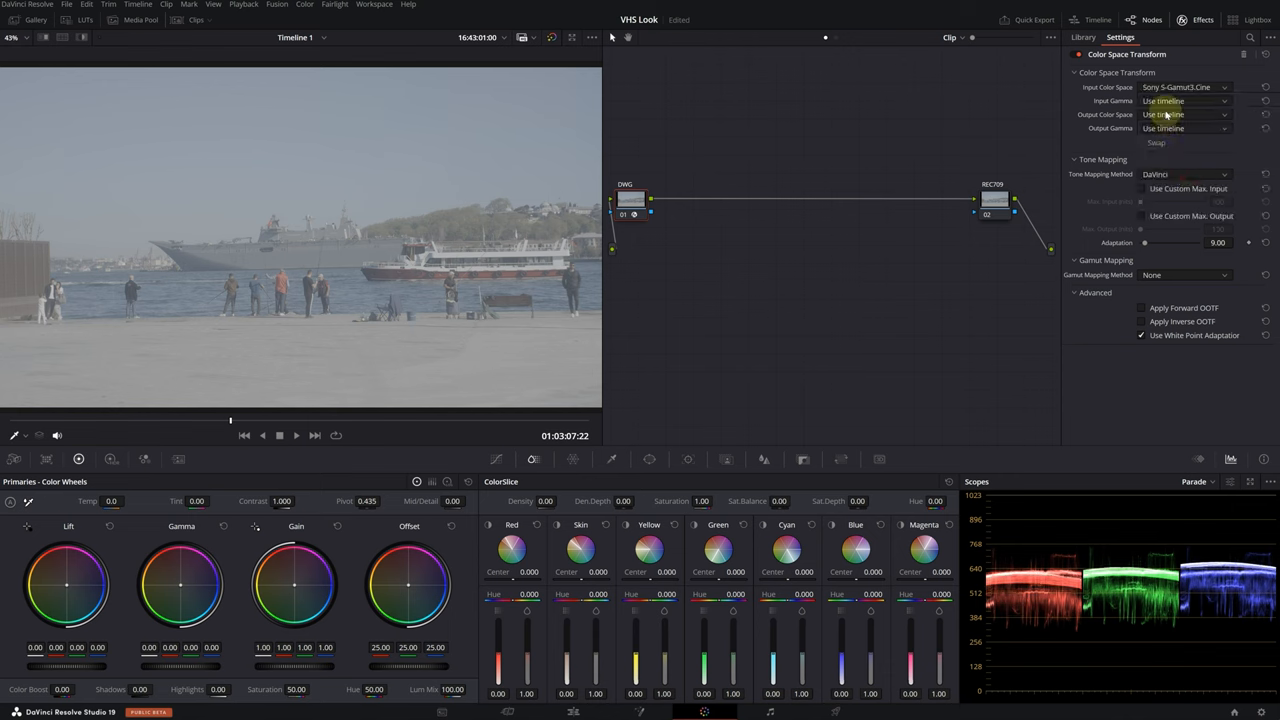
left_click(1185, 114)
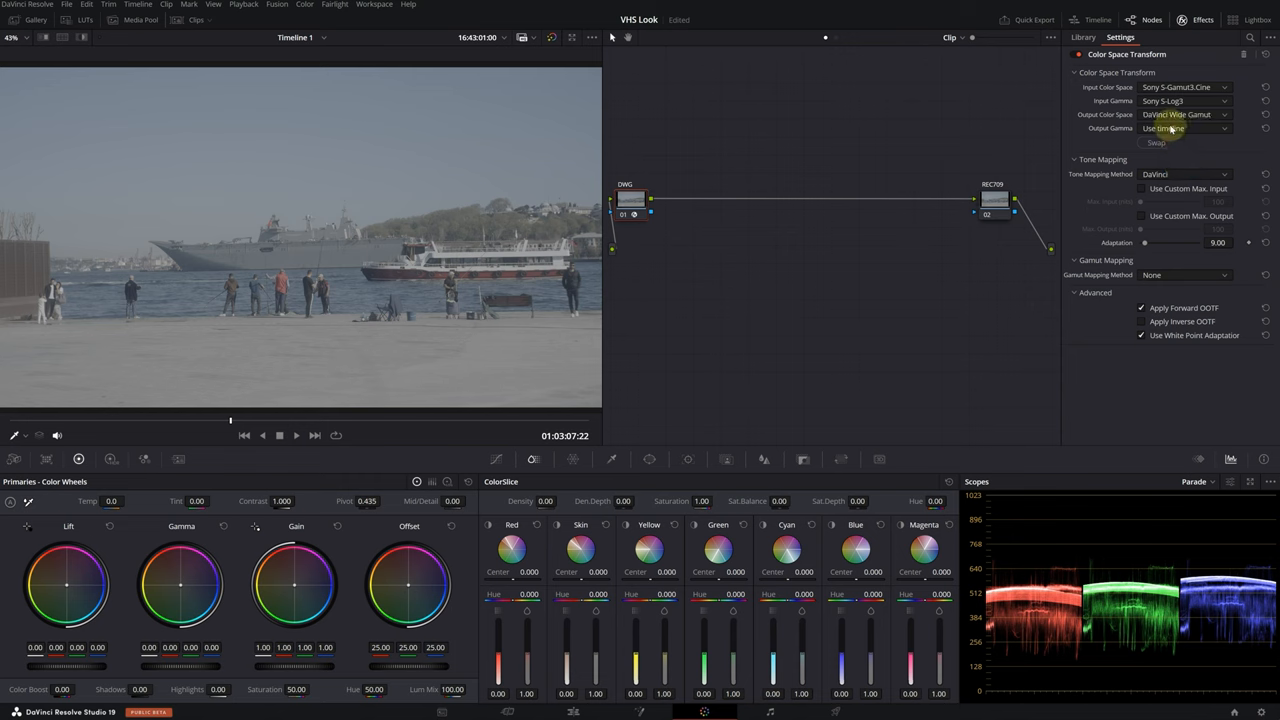
left_click(1185, 128)
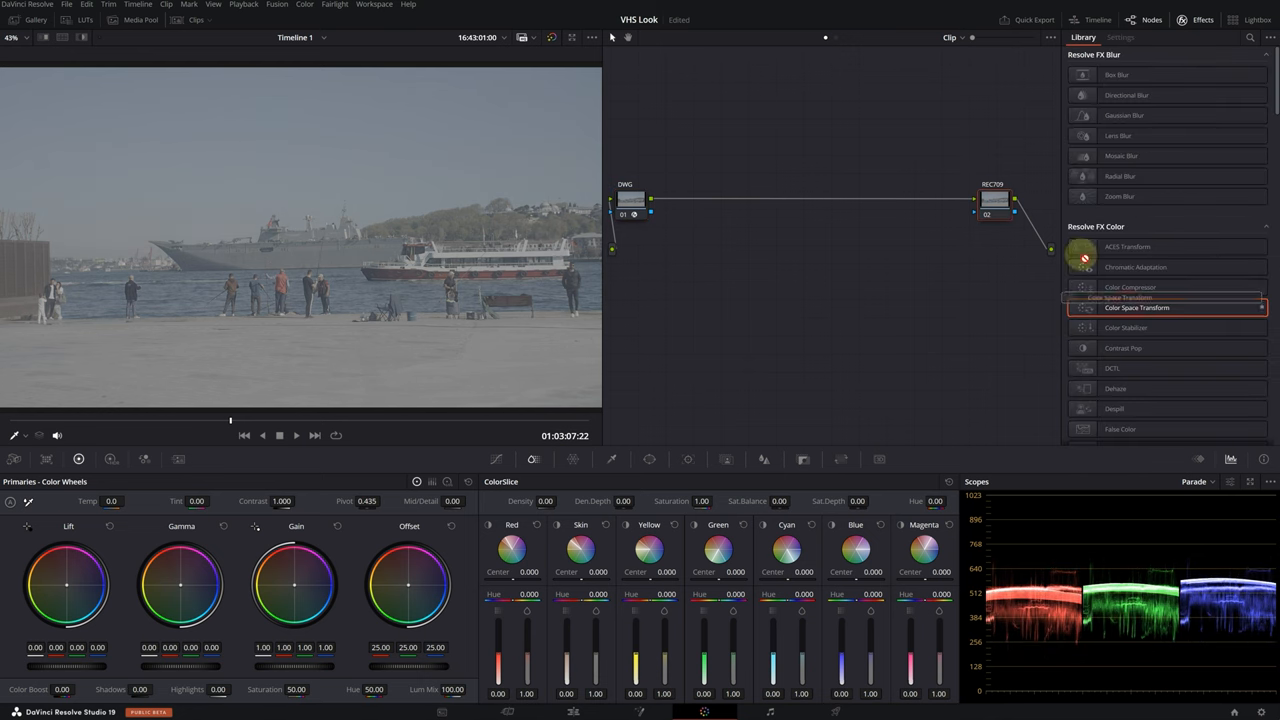
- Apply Color Space Transform on REC709, outputting Rec.709 Gamma 2.4
left_click(1184, 87)
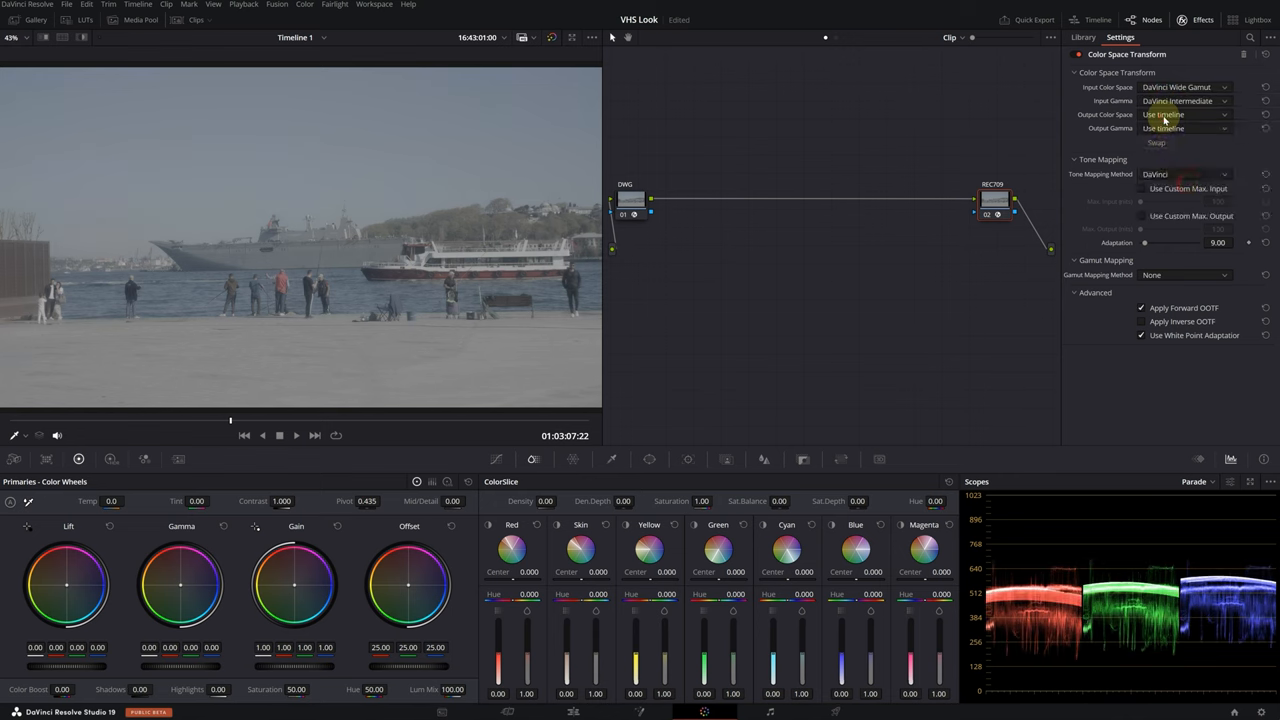
left_click(1184, 114)
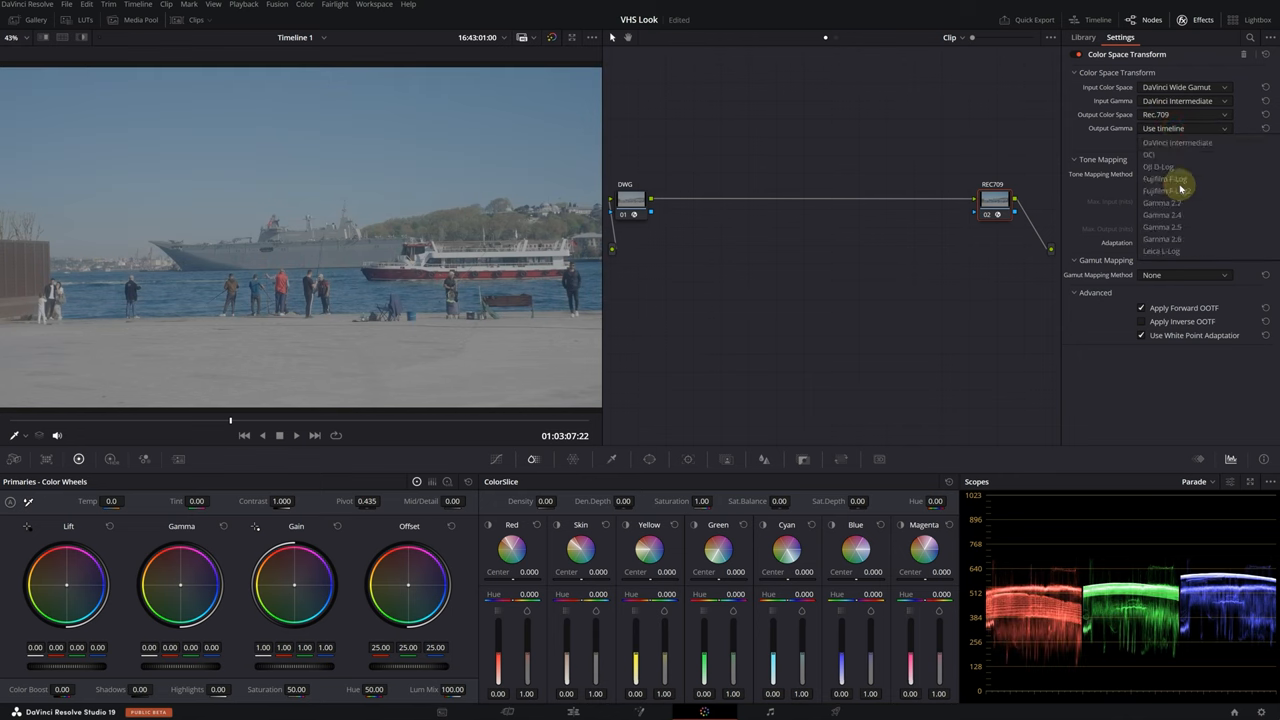
left_click(1162, 202)
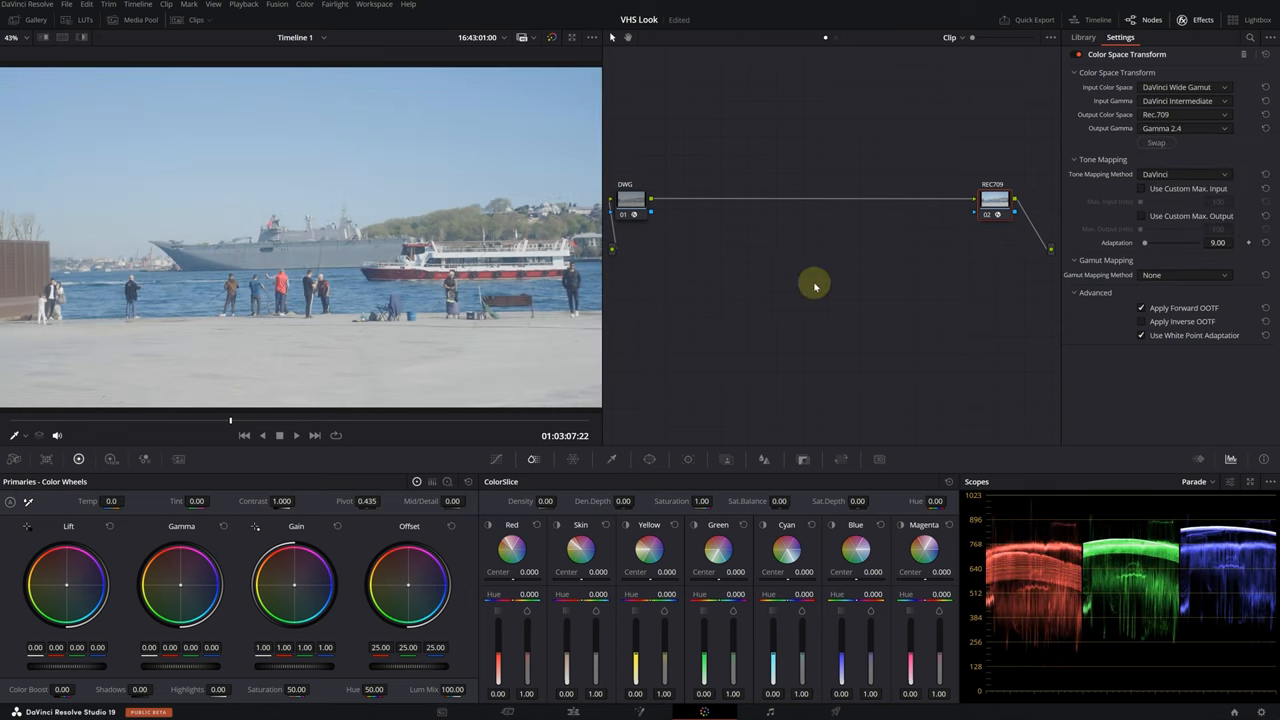
- Add three serial nodes after DWG, labeled BAL, CONT and SAT
left_click(1083, 37)
type("CON")
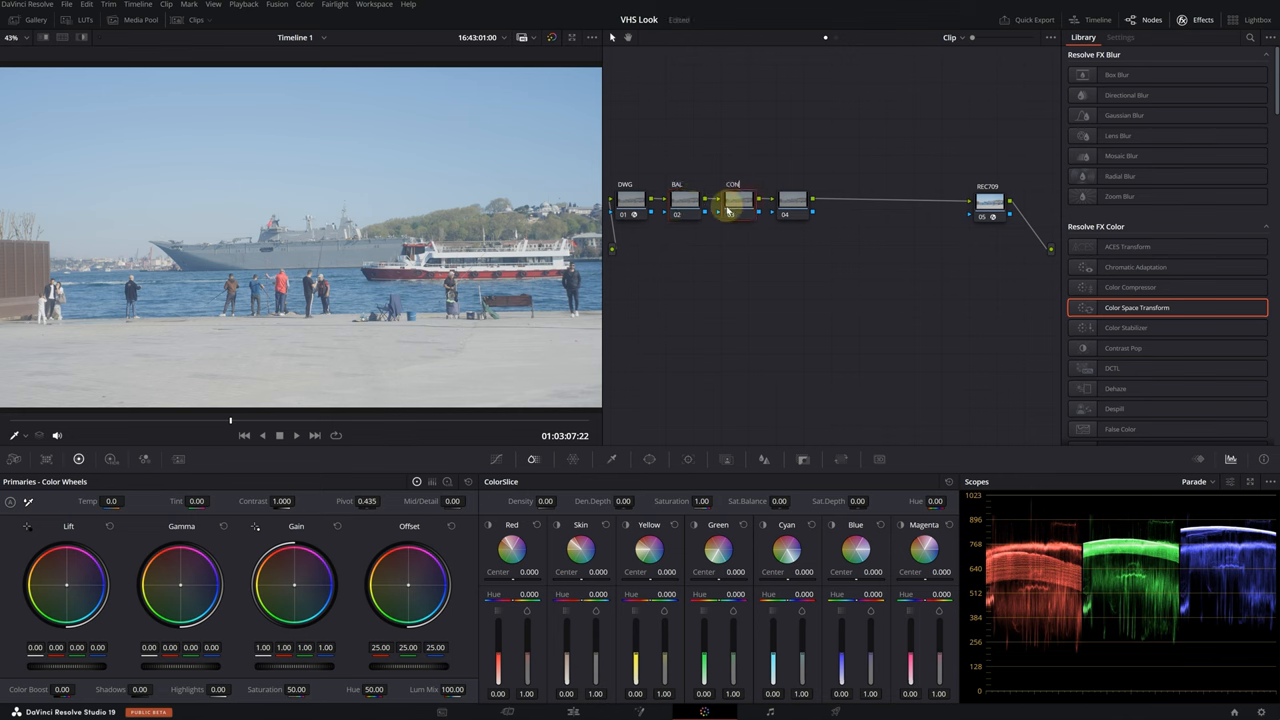
left_click(790, 200)
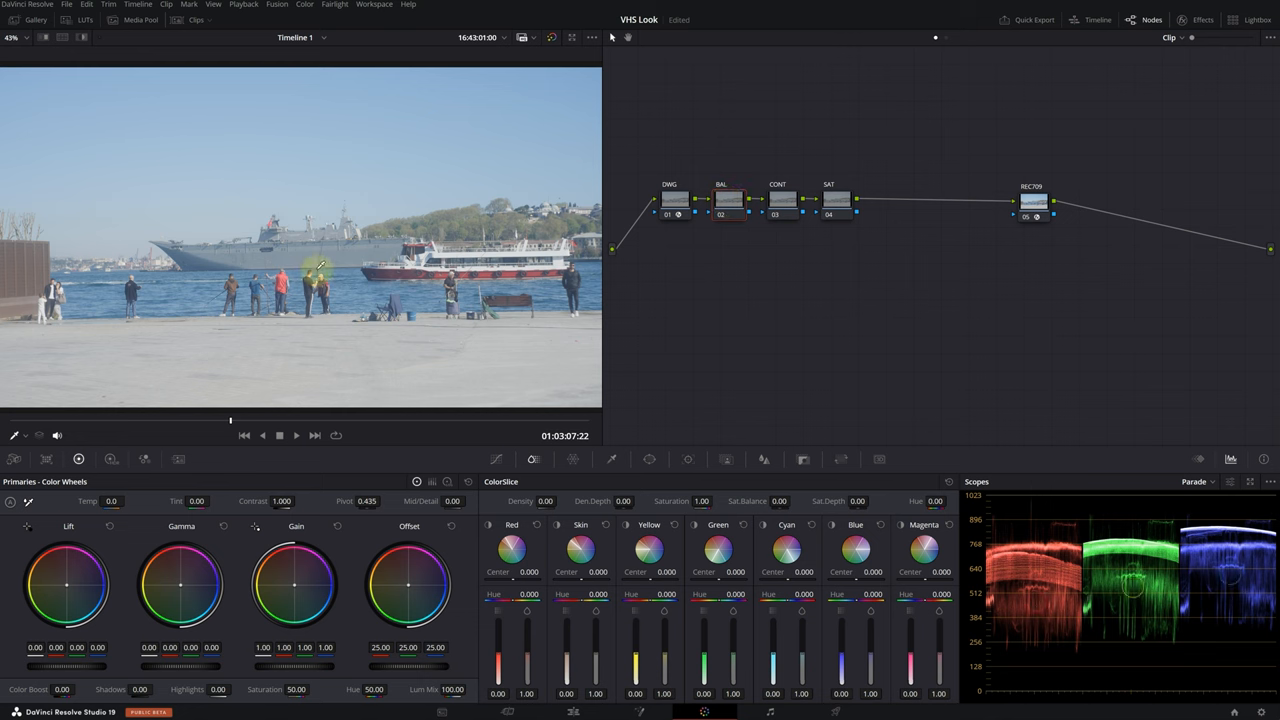
left_click_drag(410, 666, 398, 672)
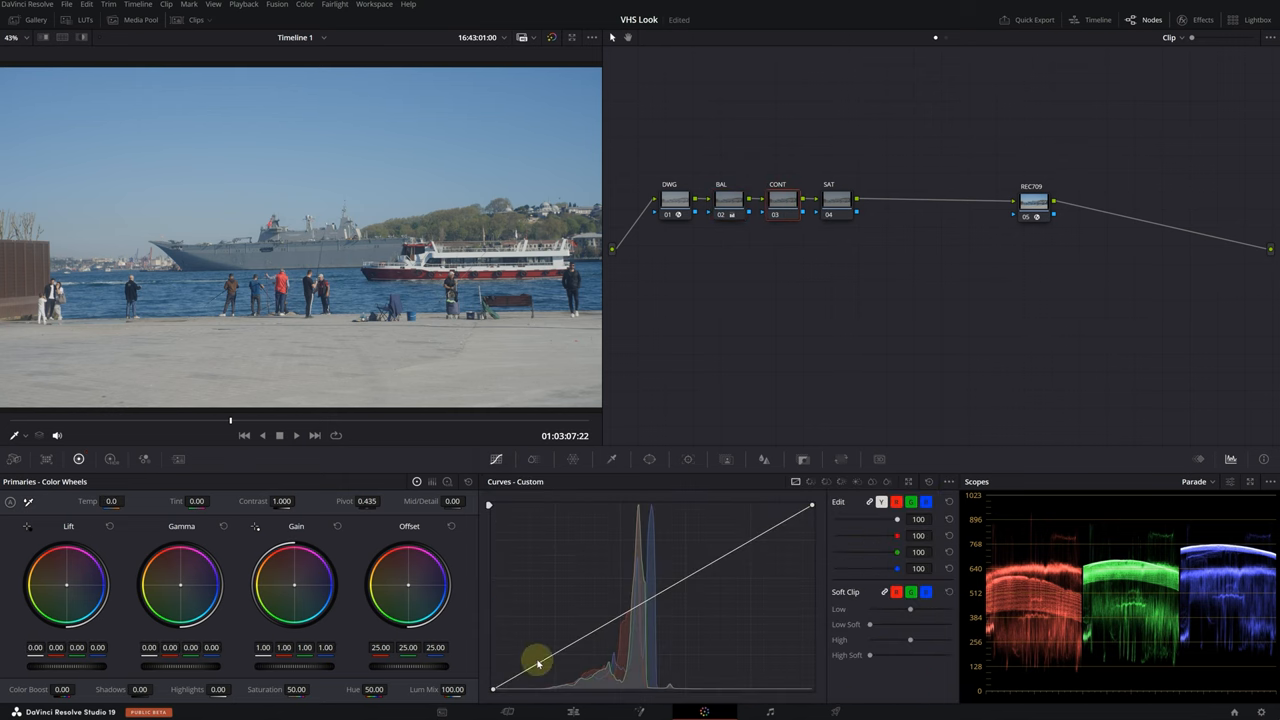
- Add a contrast curve on CONT, set Global Sat 1.15 on SAT, and add BLUR and SHARPEN nodes
left_click_drag(538, 663, 750, 530)
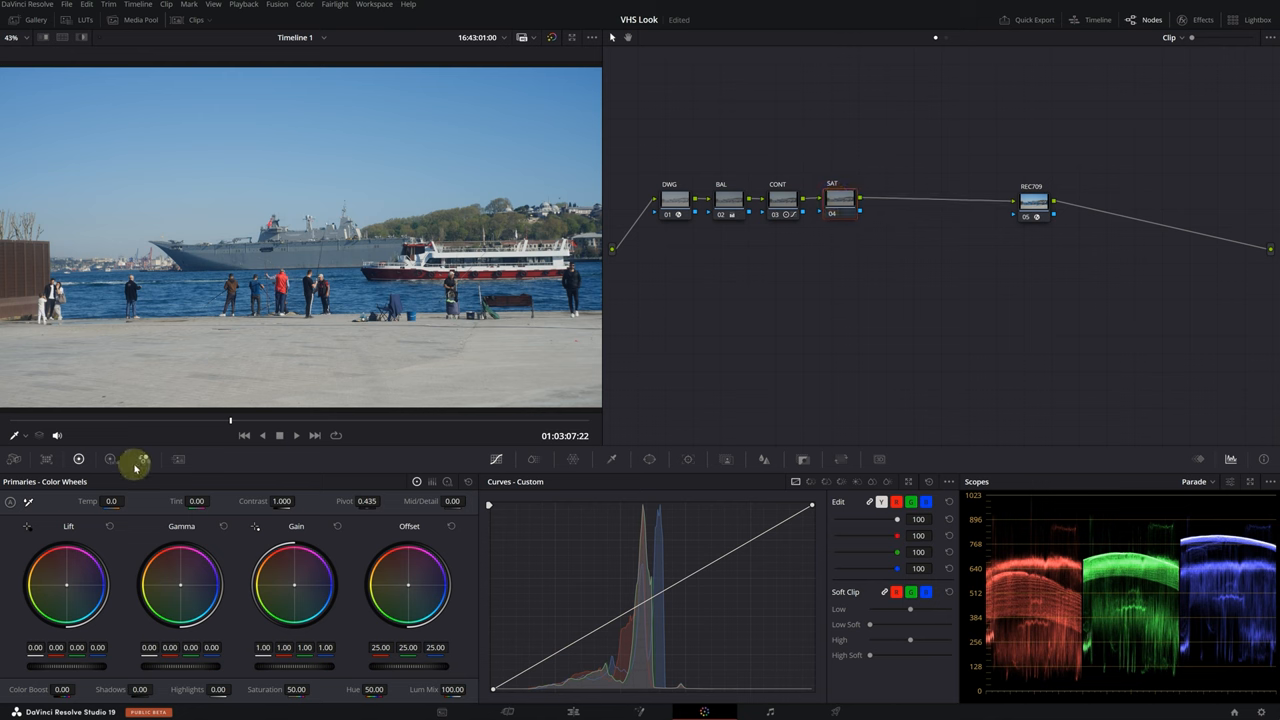
left_click(112, 458)
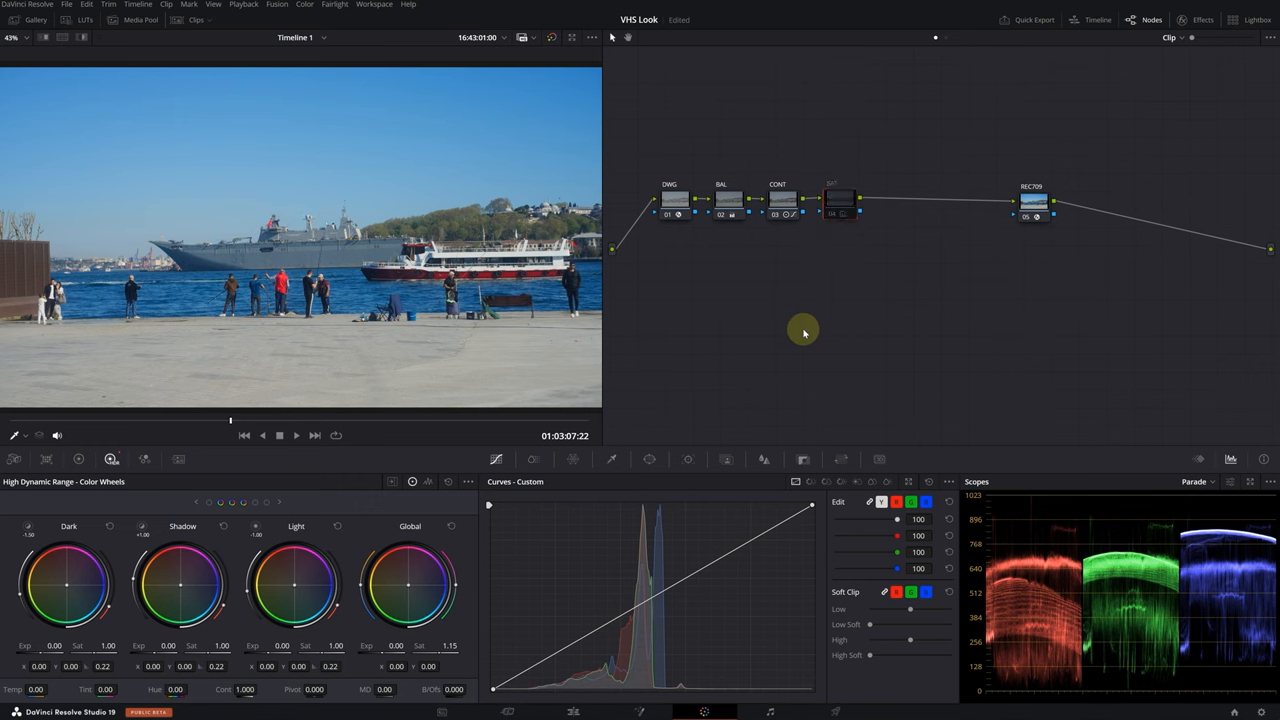
left_click(840, 199)
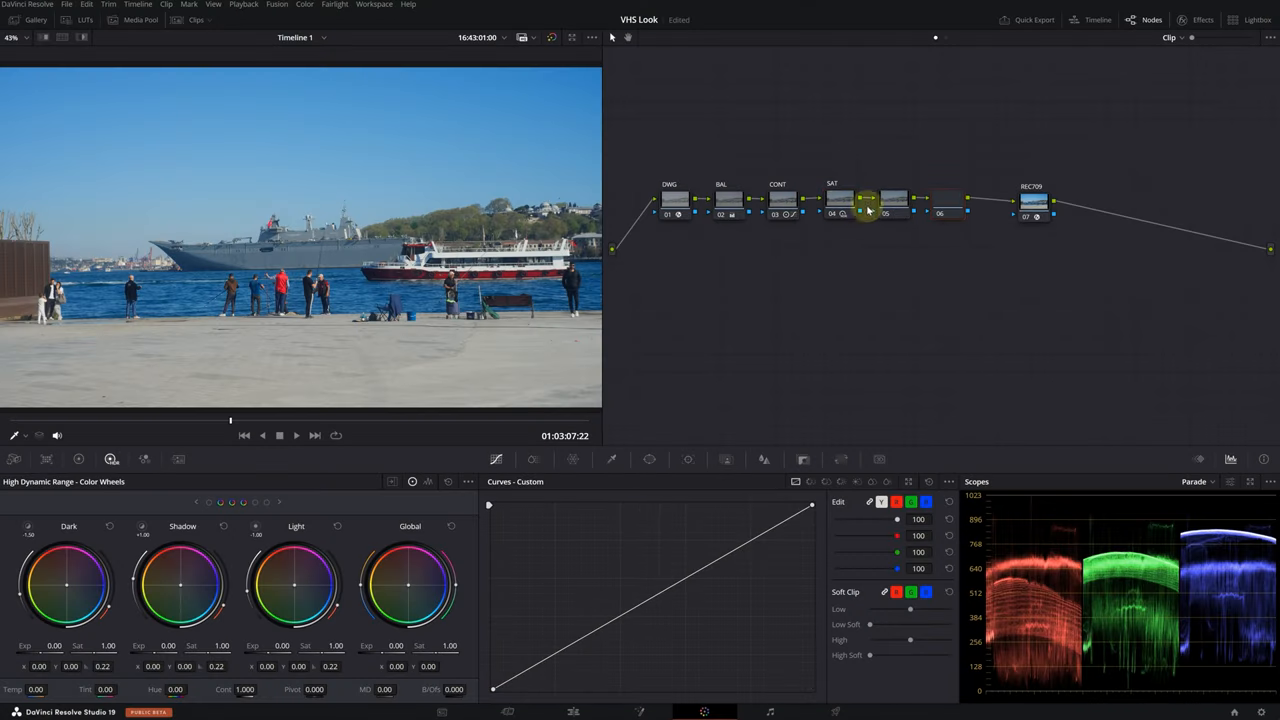
left_click(889, 198)
type("SHARPEN")
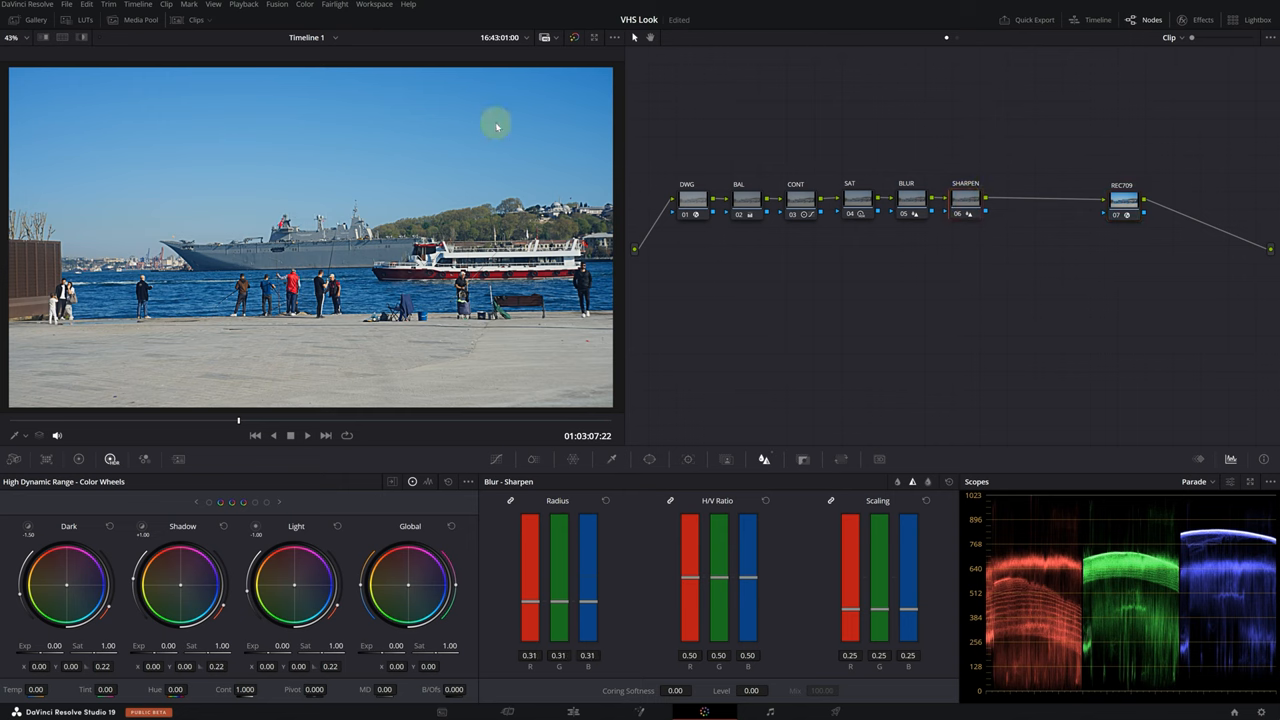
- Insert a splitter-combiner, move REC709 after it, and label the branches R, G and B
left_click(304, 5)
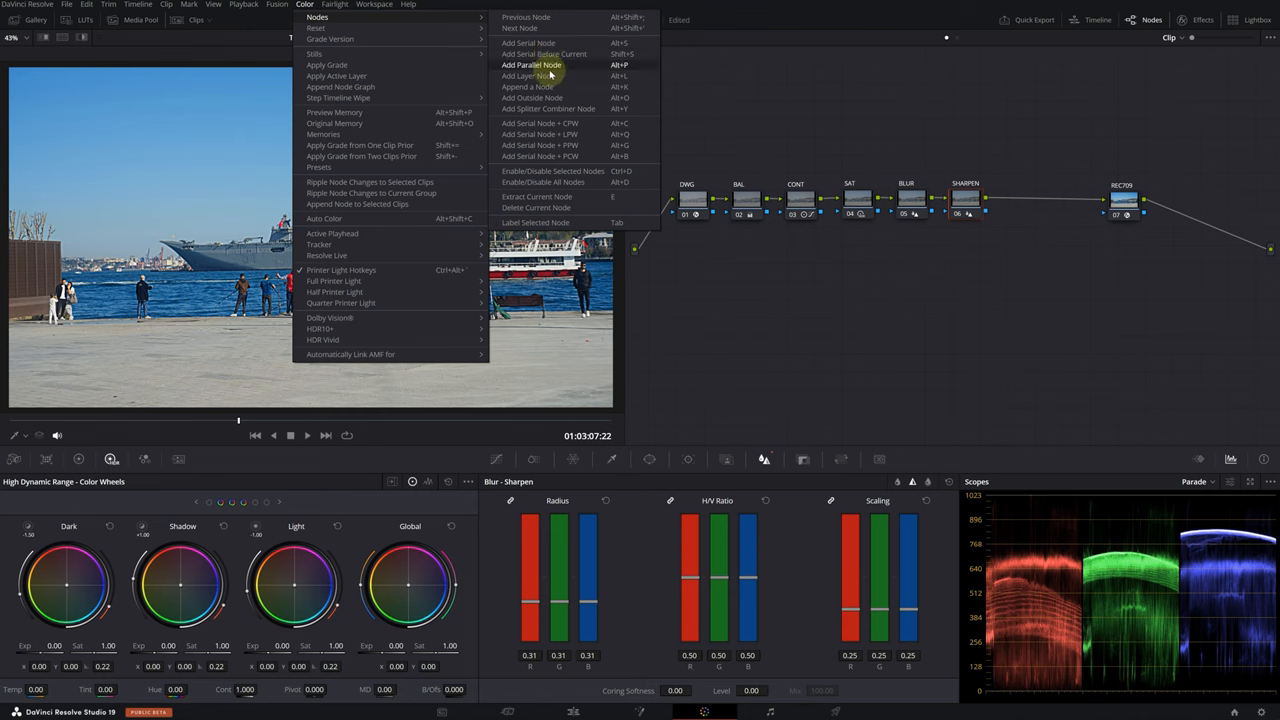
mouse_move(547, 108)
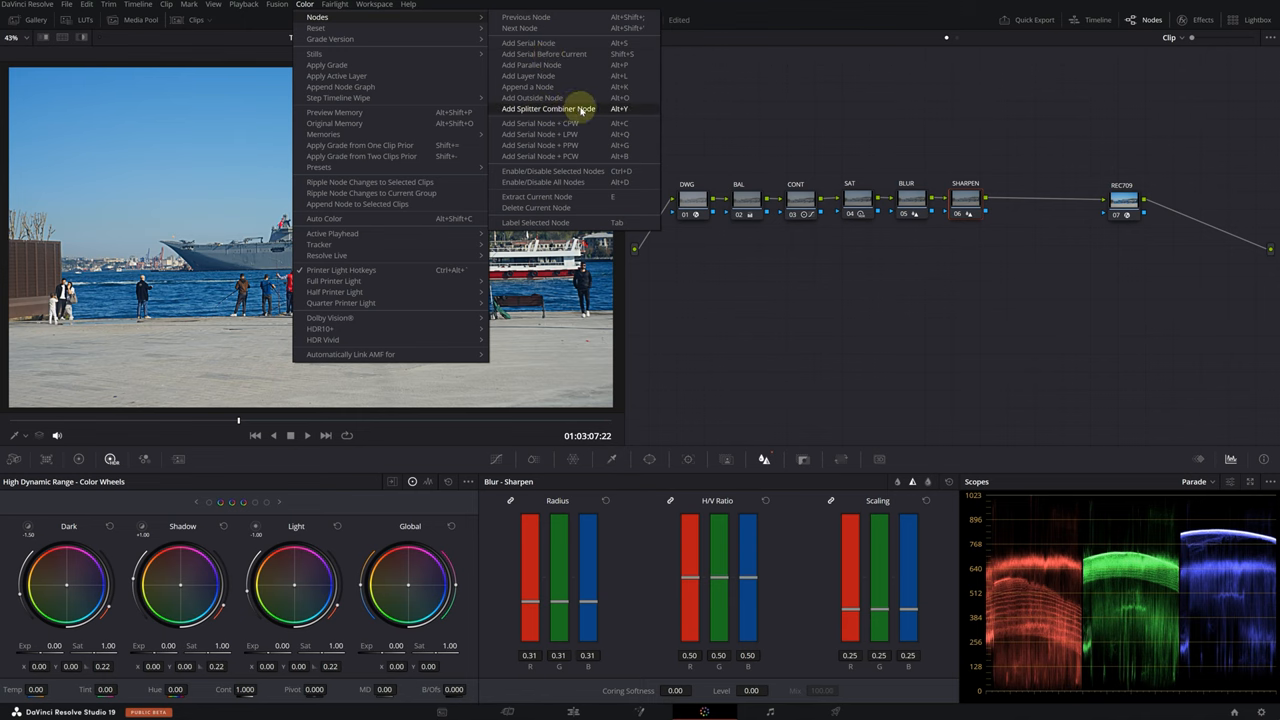
left_click(548, 108)
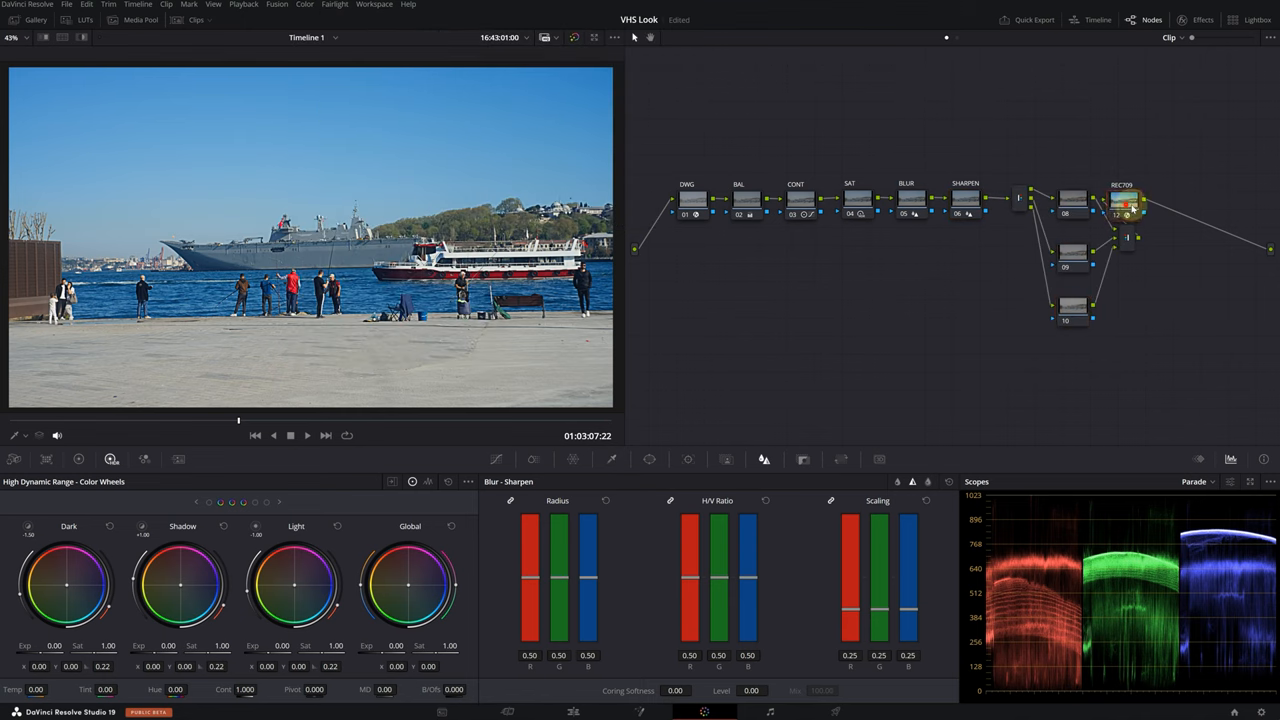
left_click_drag(1120, 205, 1220, 240)
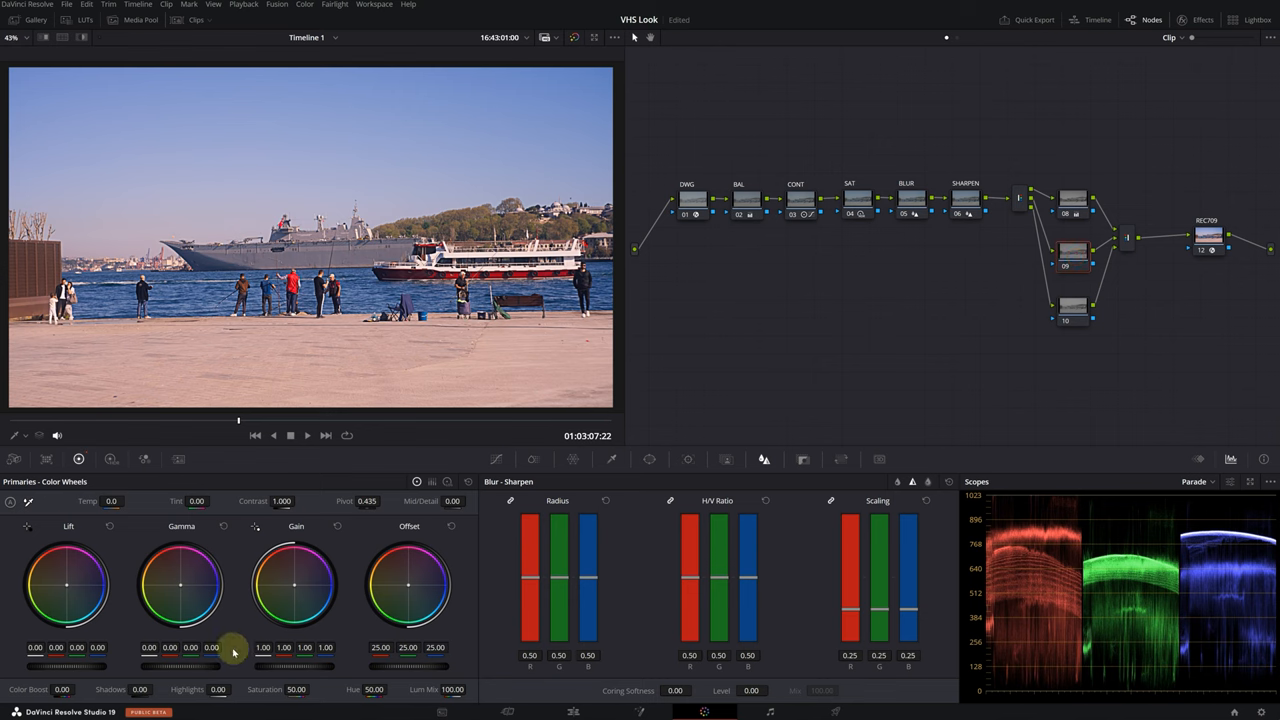
left_click(1072, 197)
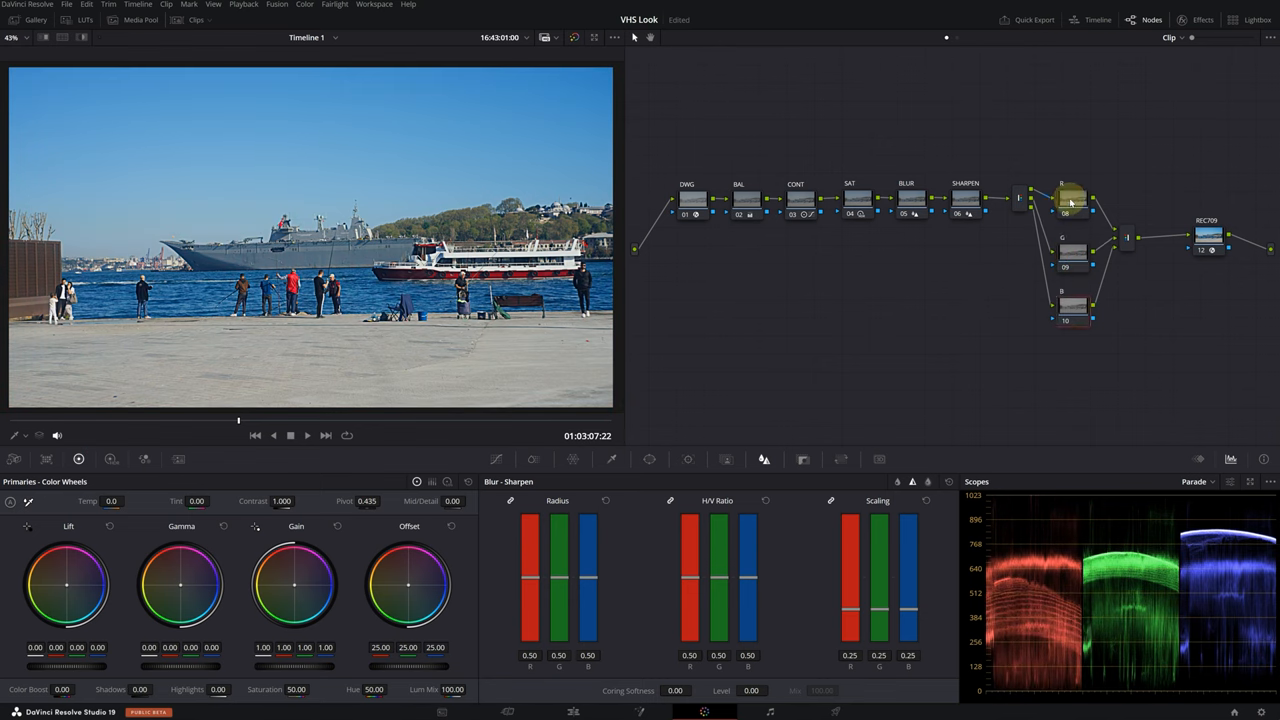
left_click(839, 459)
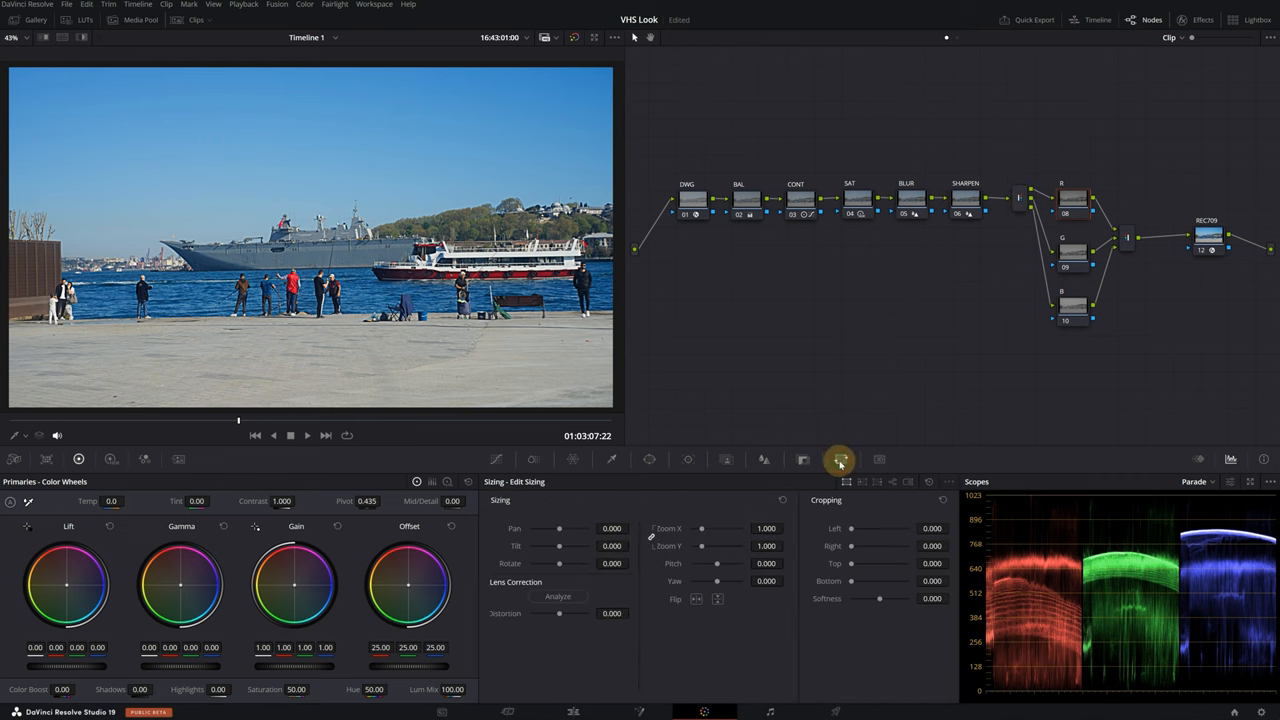
mouse_move(893, 483)
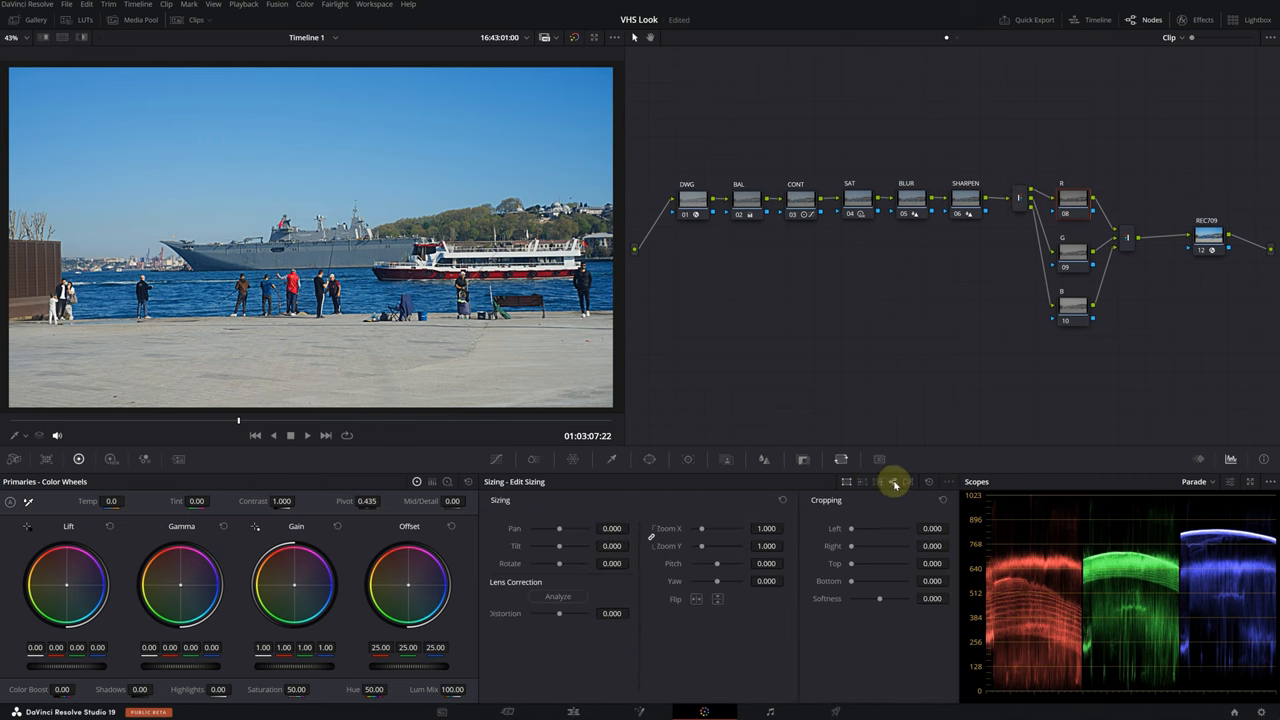
- Switch the Sizing palette to Node Sizing for the R node
left_click(893, 481)
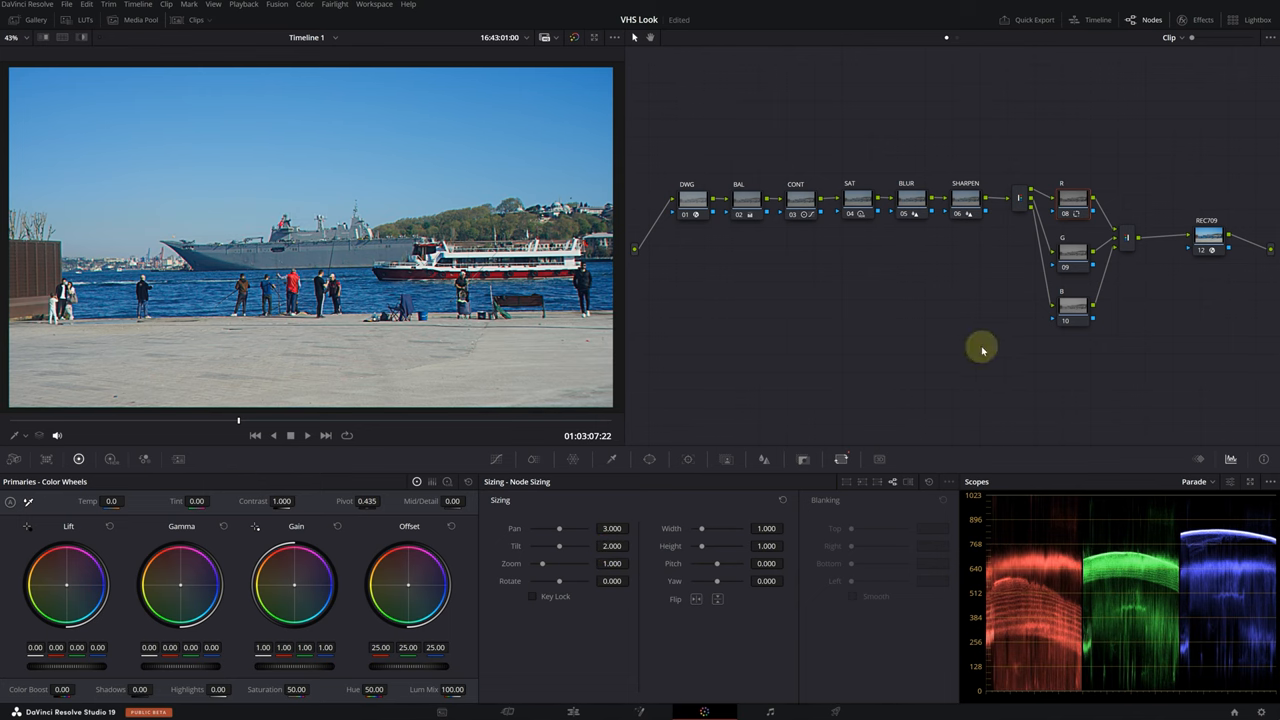
mouse_move(833, 234)
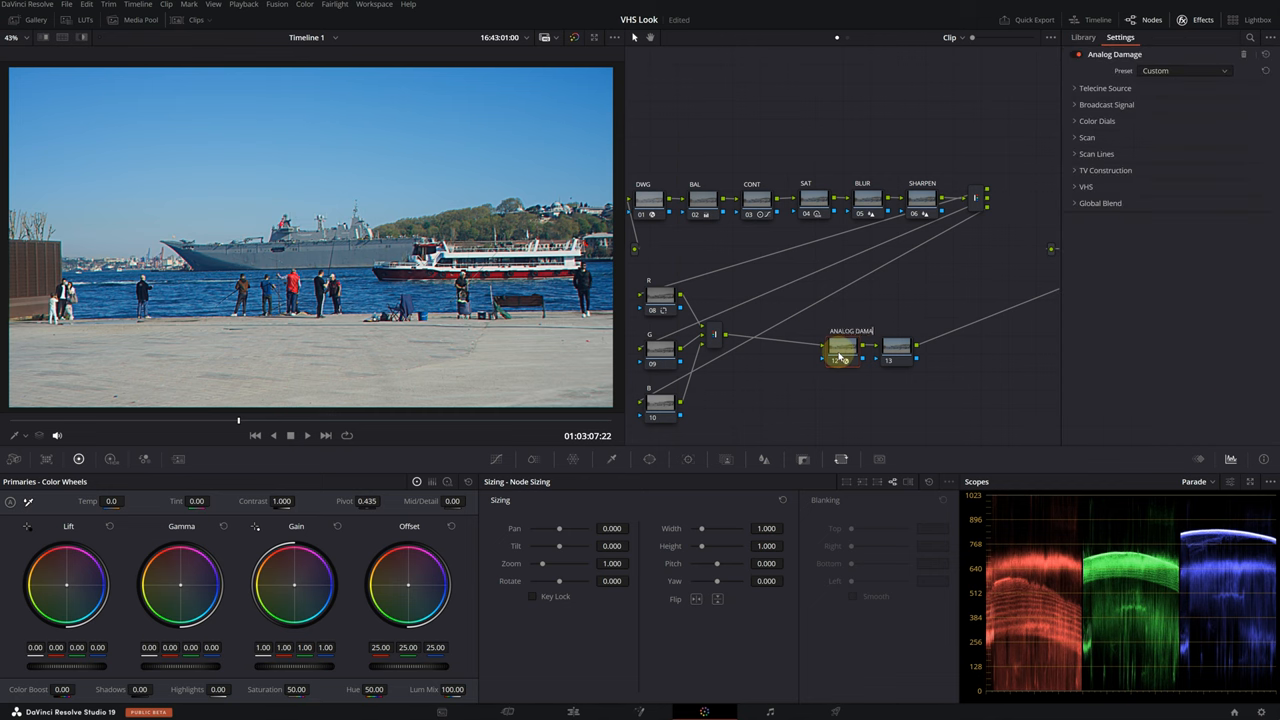
- Finish labeling Analog Damage, then add Film Damage with Temp Shift lowered to 0.100
left_click(1083, 37)
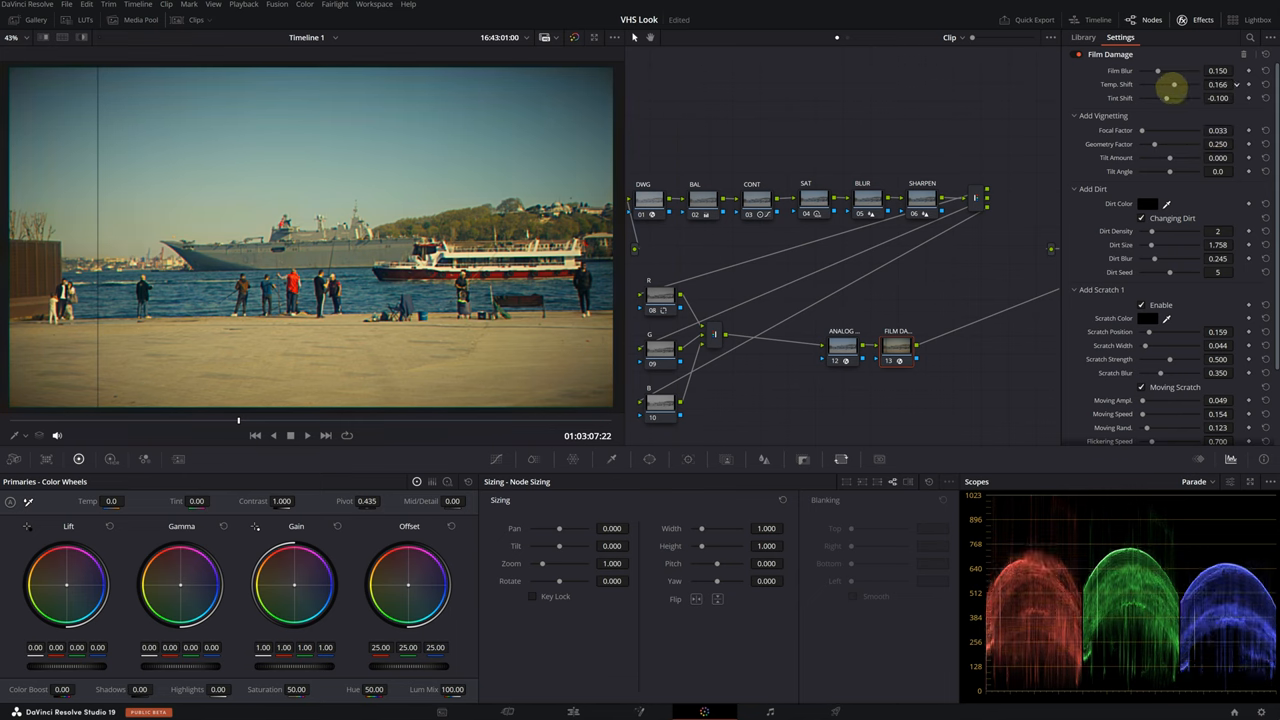
left_click_drag(1175, 85, 1165, 85)
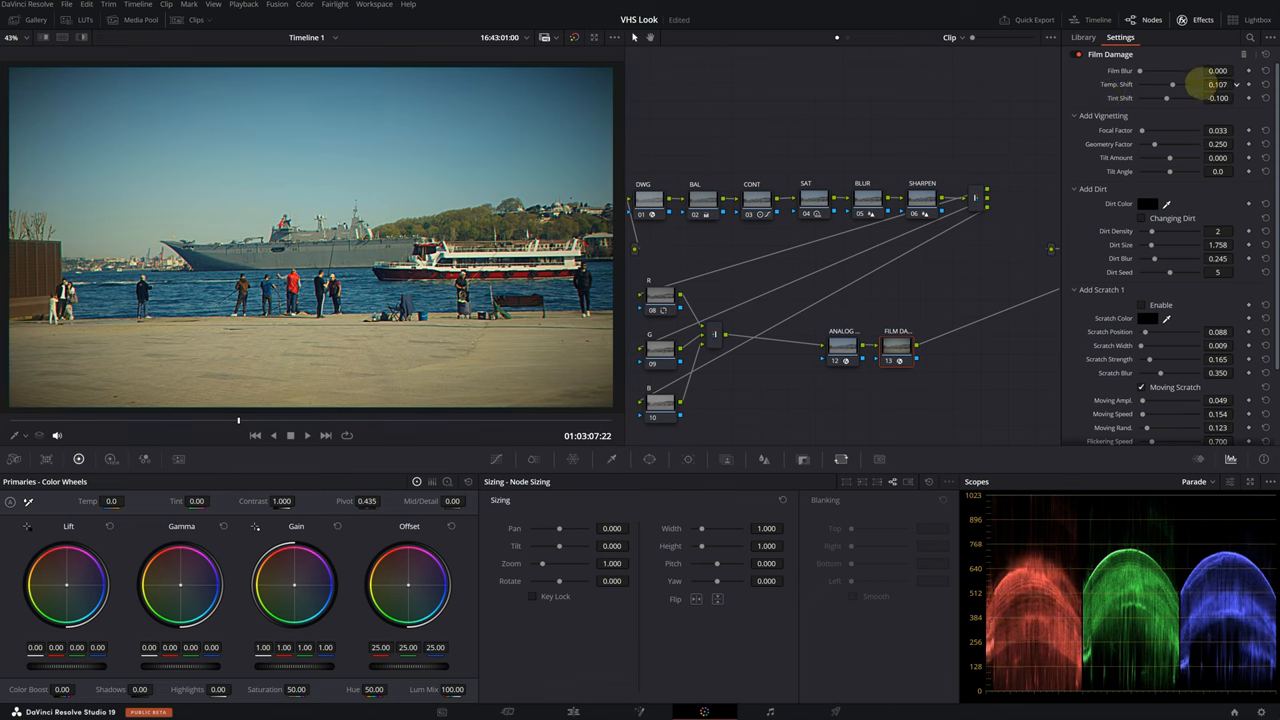
left_click(1078, 55)
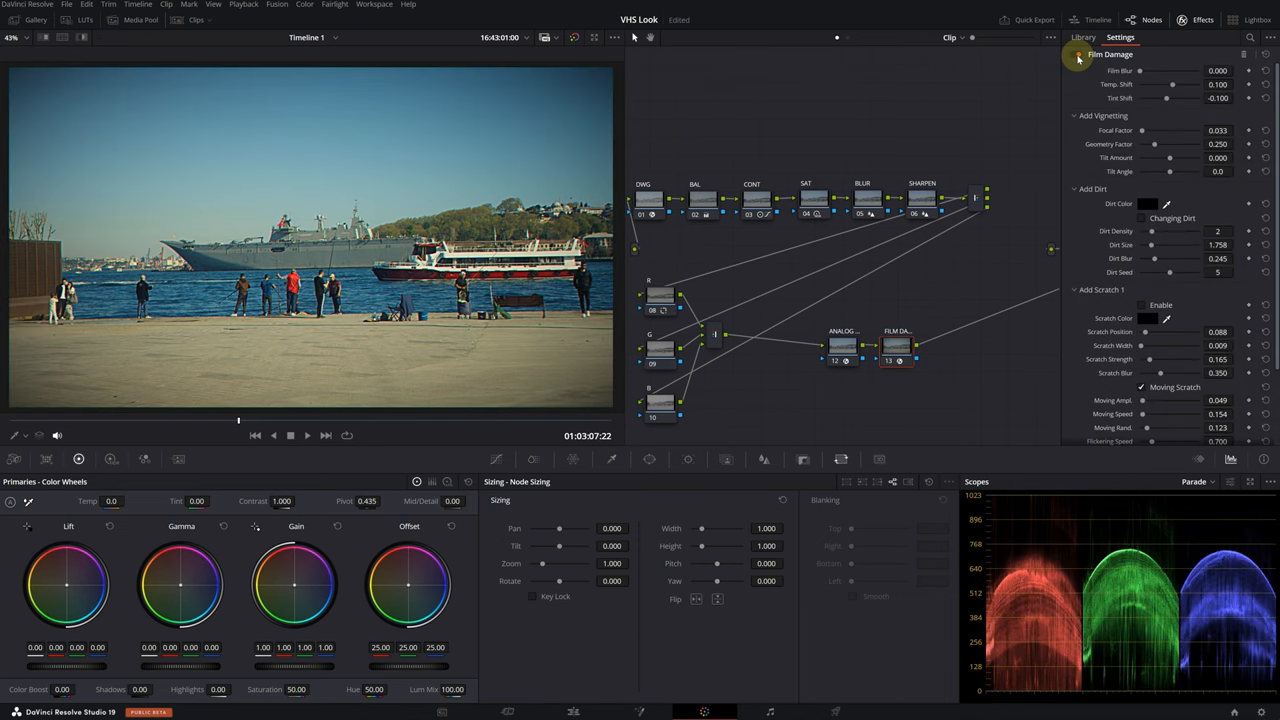
- Compare Analog Damage presets Early Television and 1960s Color, then keep 1990s
left_click(843, 345)
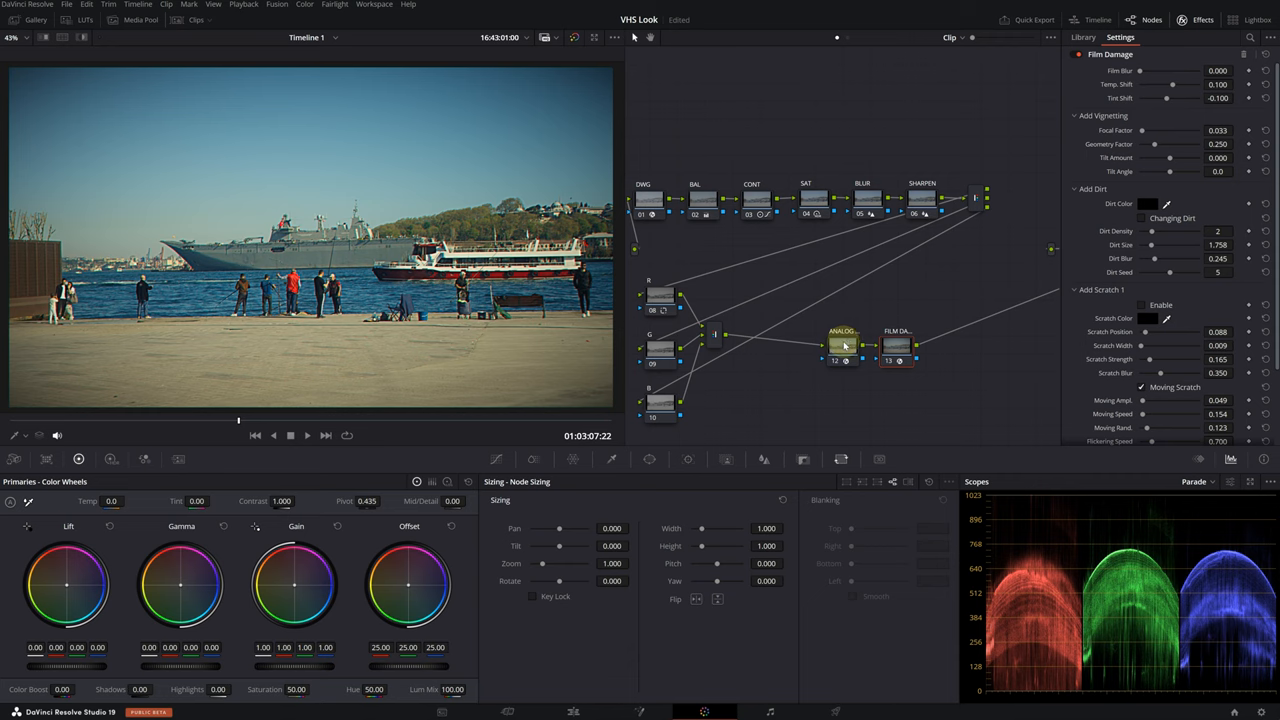
left_click(842, 345)
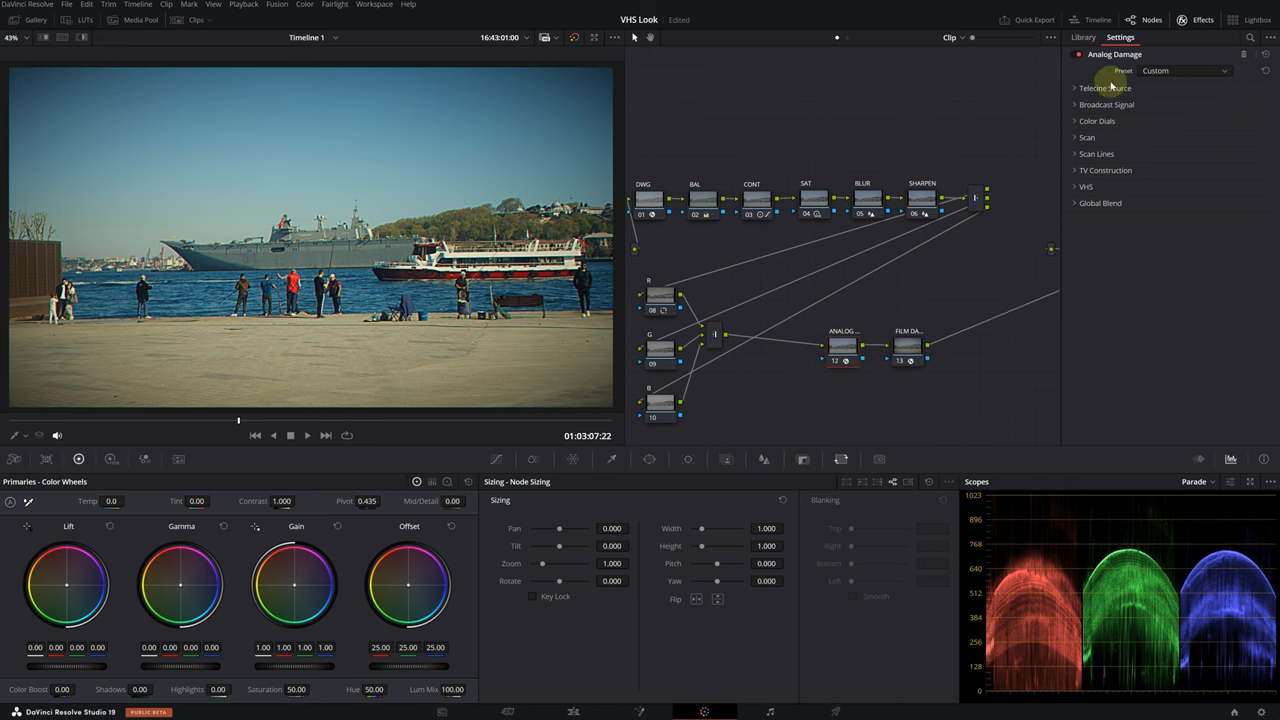
left_click(1185, 70)
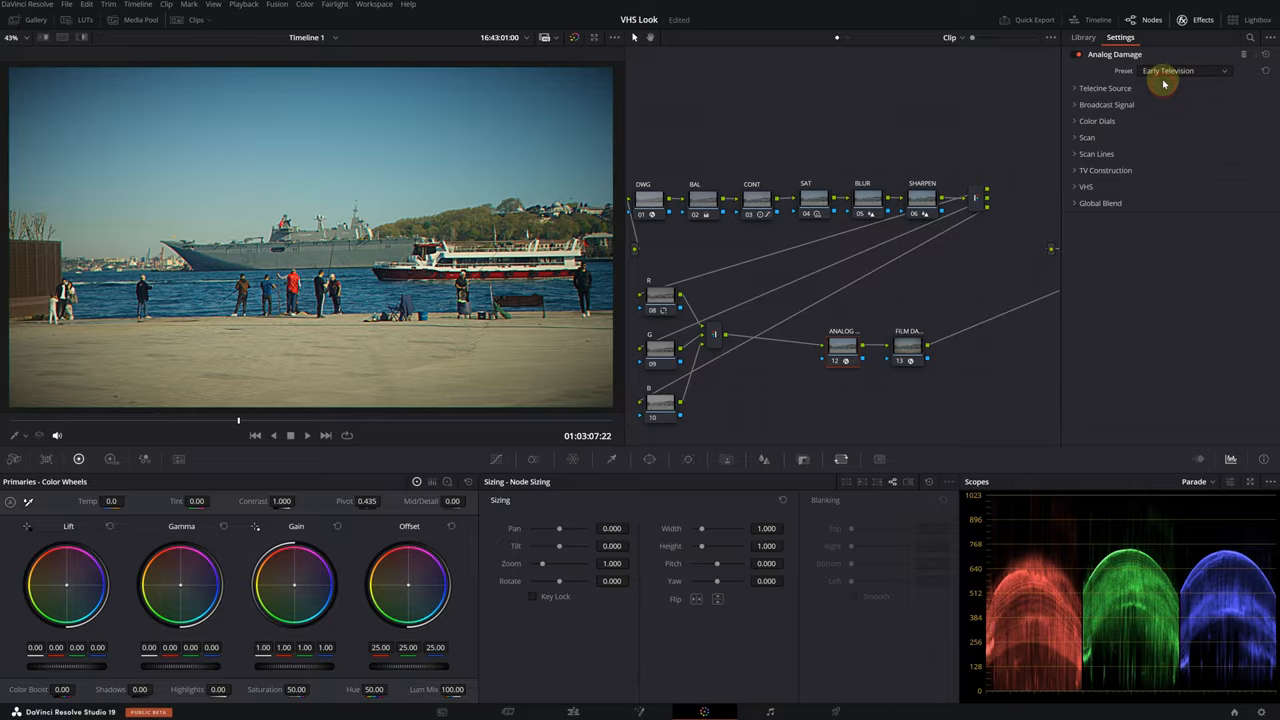
left_click(1185, 70)
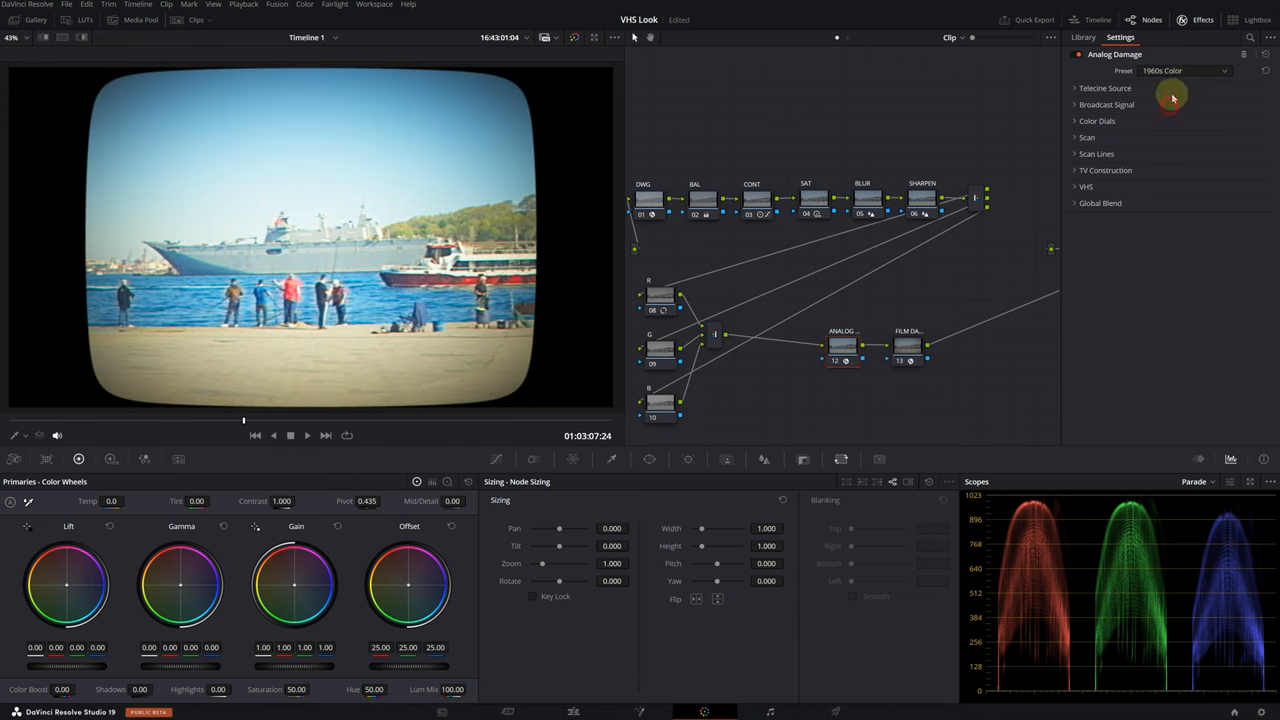
left_click(1184, 70)
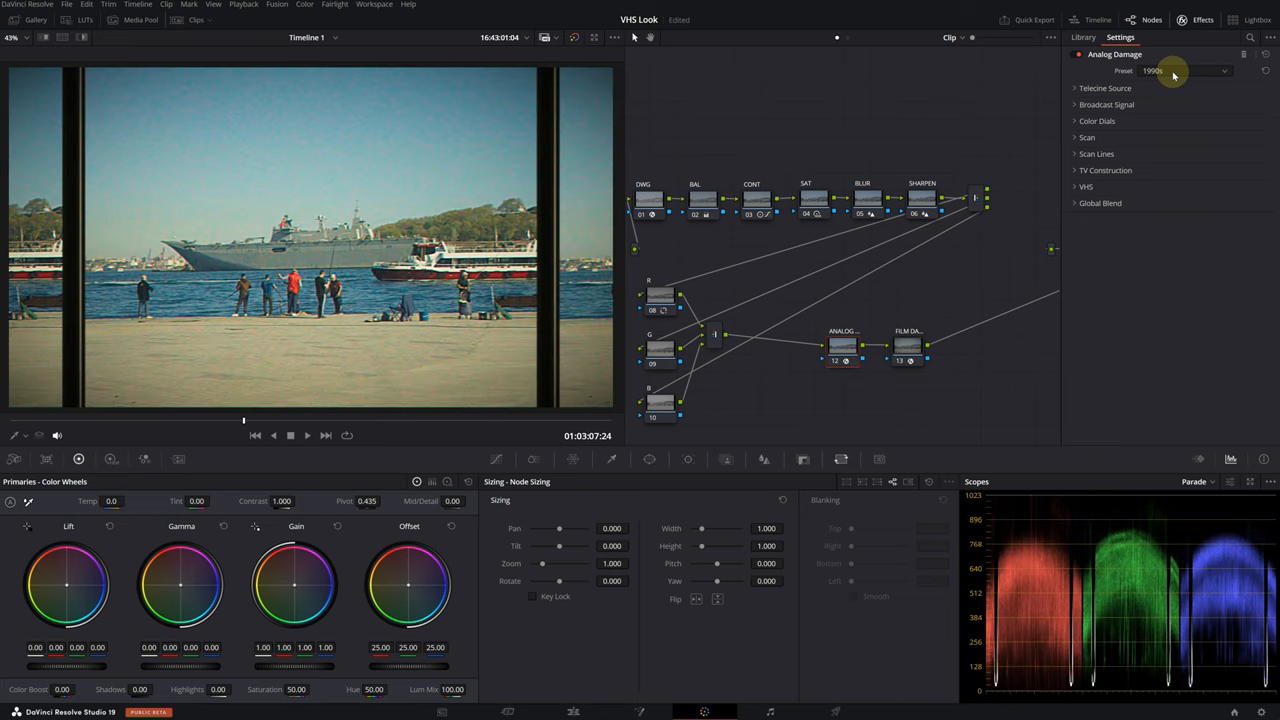
left_click(1185, 70)
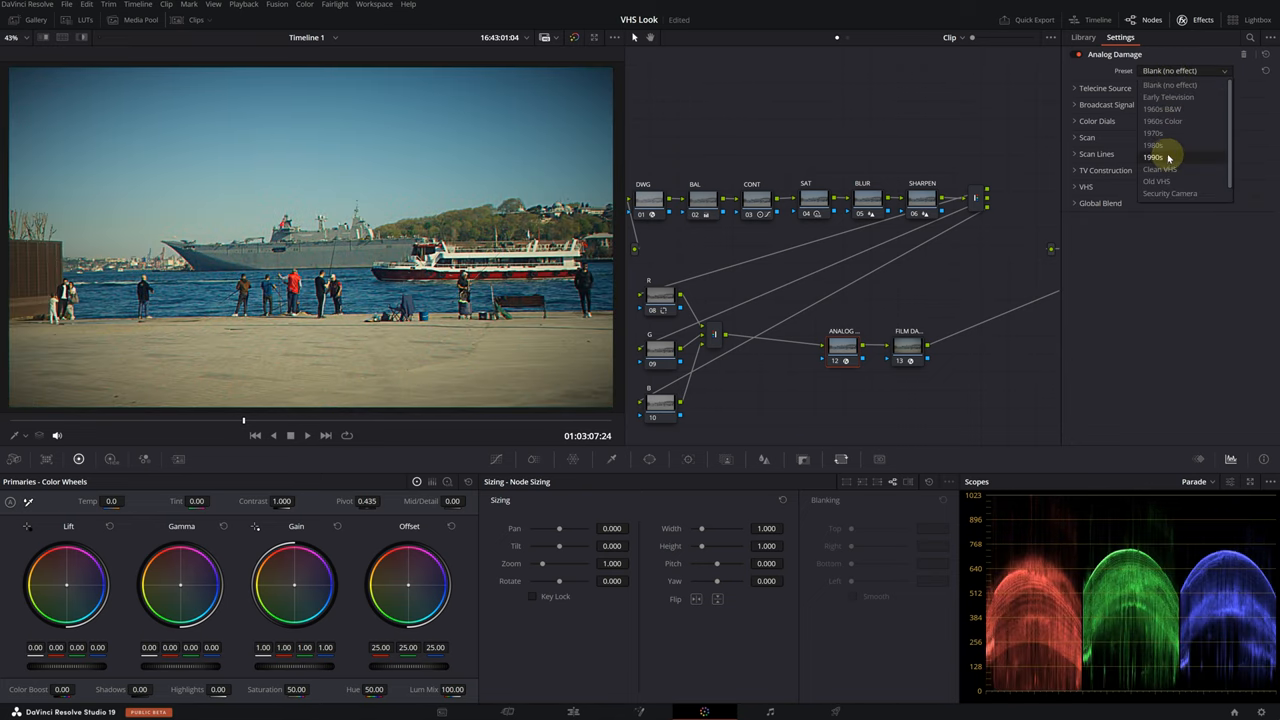
left_click(1155, 157)
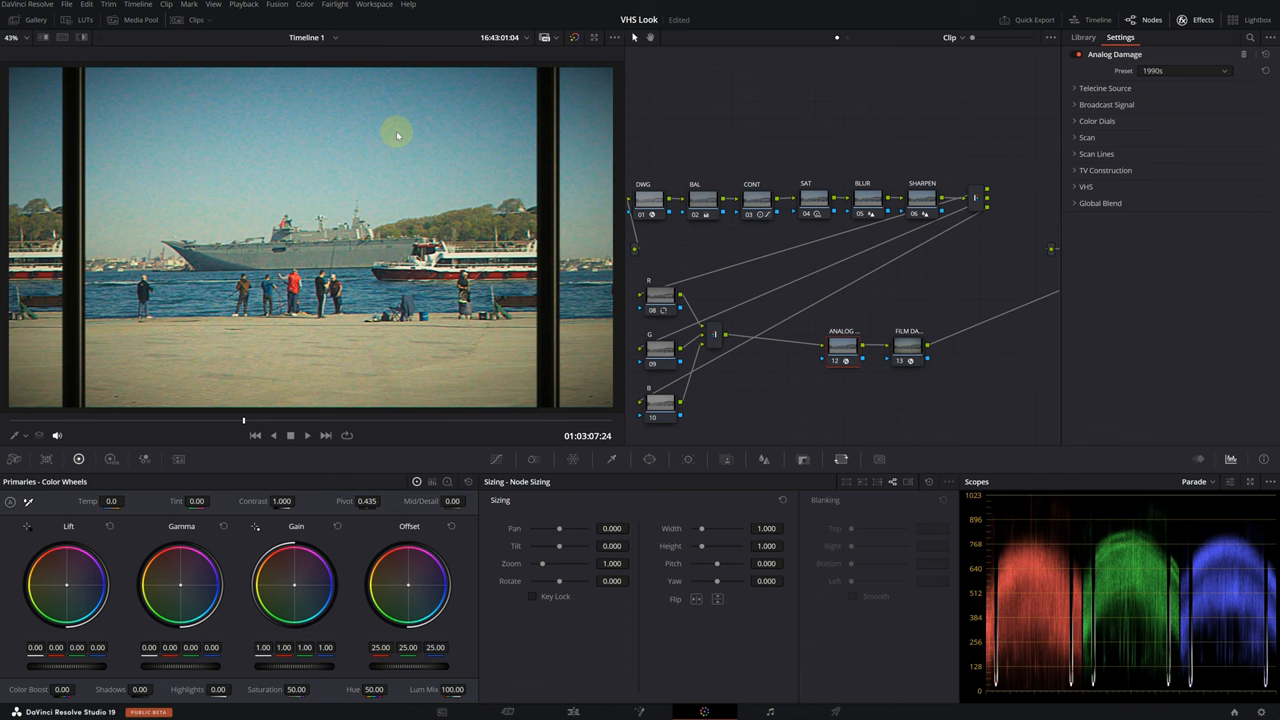
- Lower Analog Damage Noise Scale and Chroma Noise, then add a serial node after Film Damage
left_click(1075, 88)
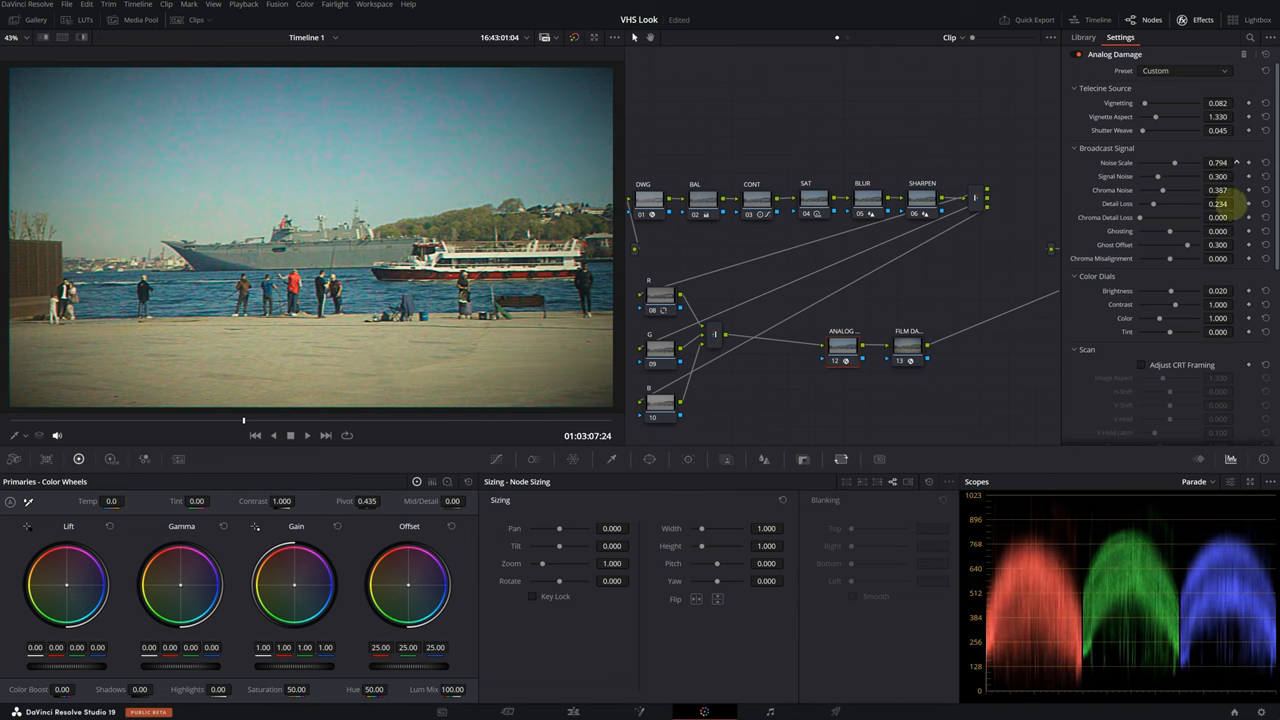
left_click_drag(1175, 162, 1180, 162)
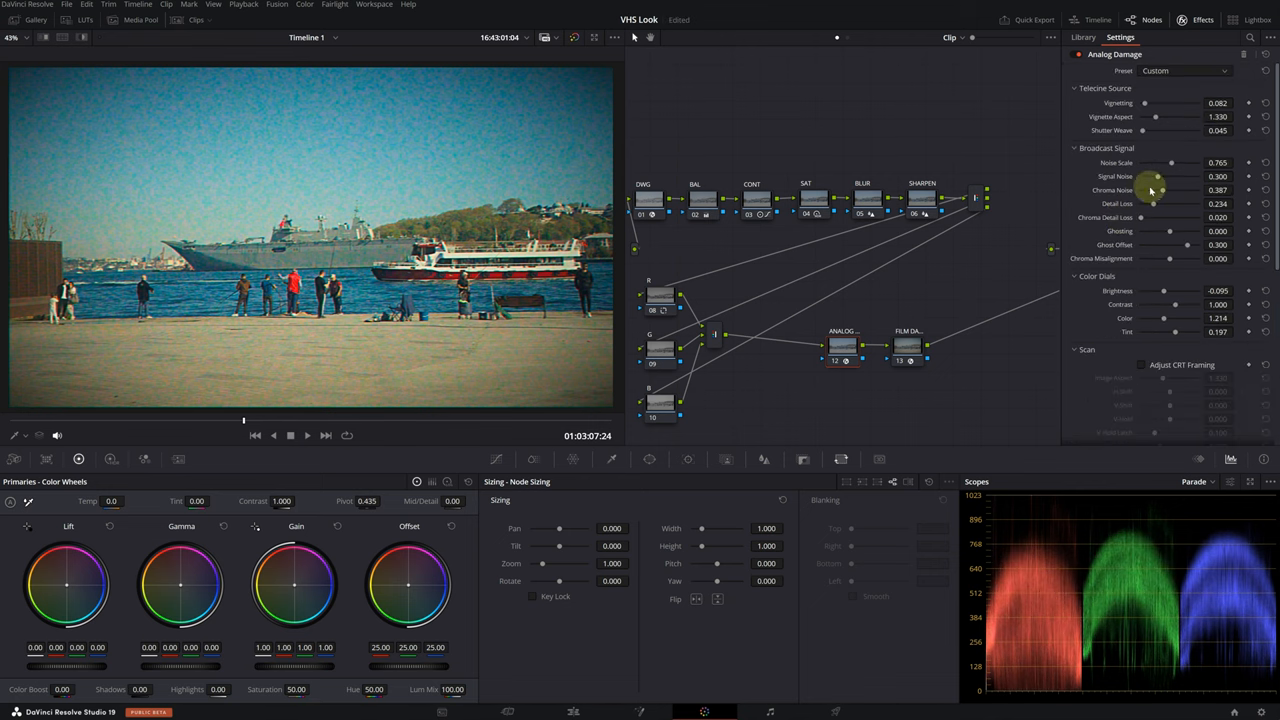
left_click_drag(1160, 190, 1150, 190)
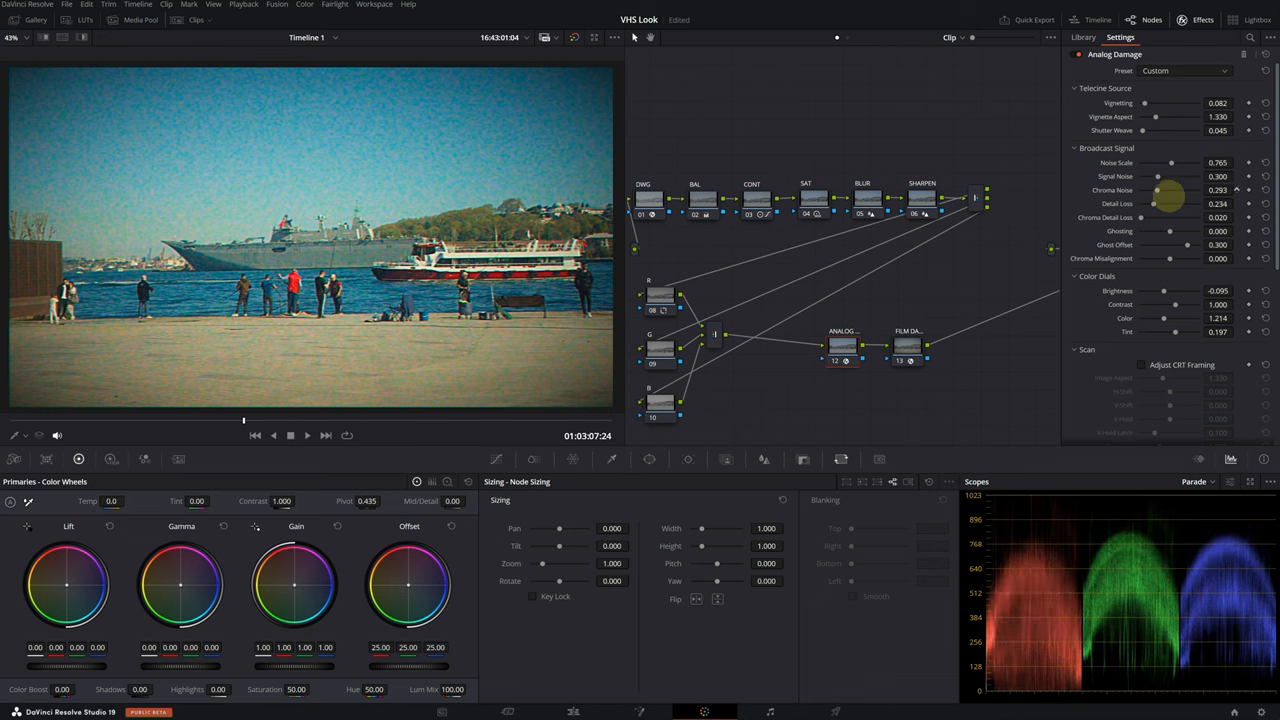
left_click(905, 345)
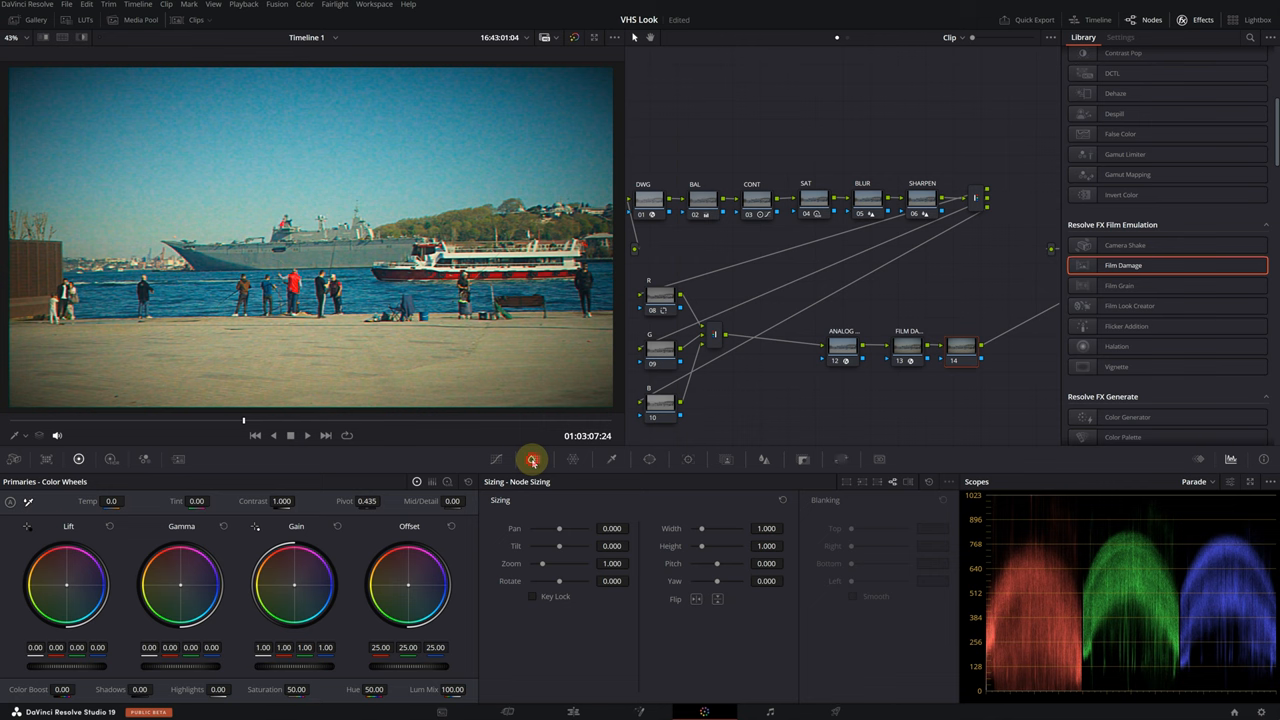
- Show the ColorSlice adjustments on node 14 and nudge the cyan colour slice slider
left_click(960, 345)
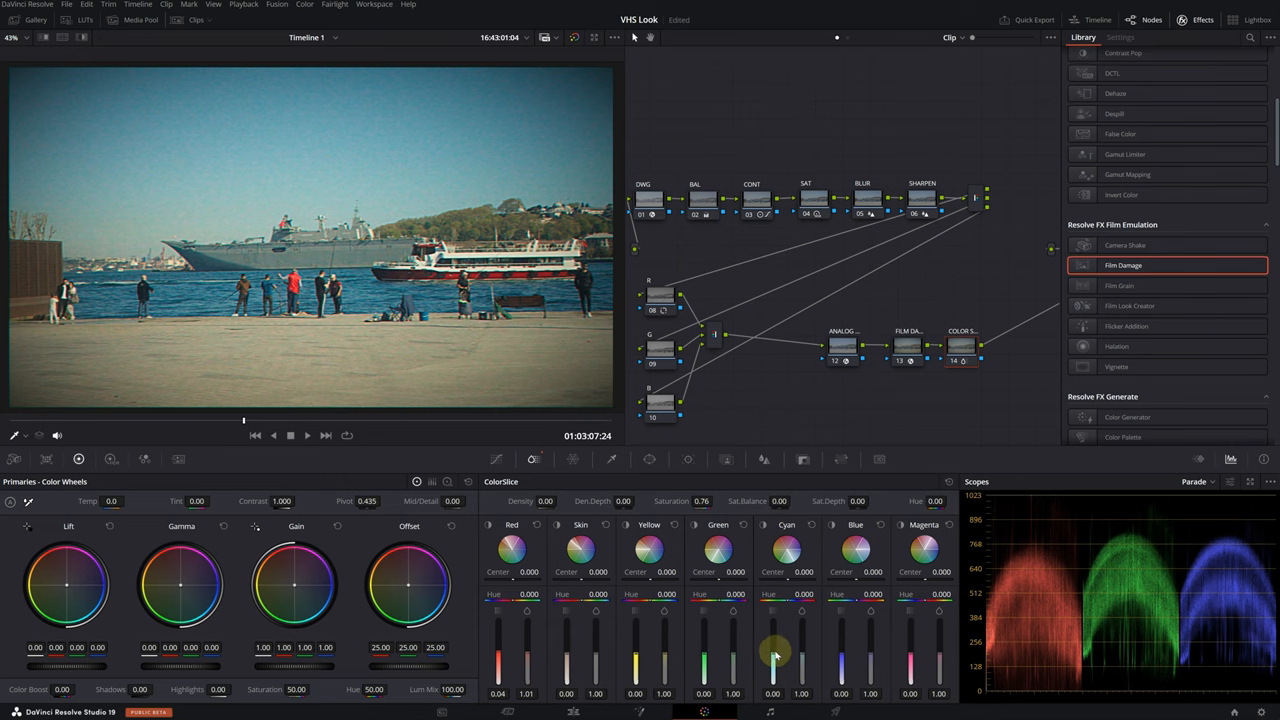
left_click_drag(775, 660, 775, 645)
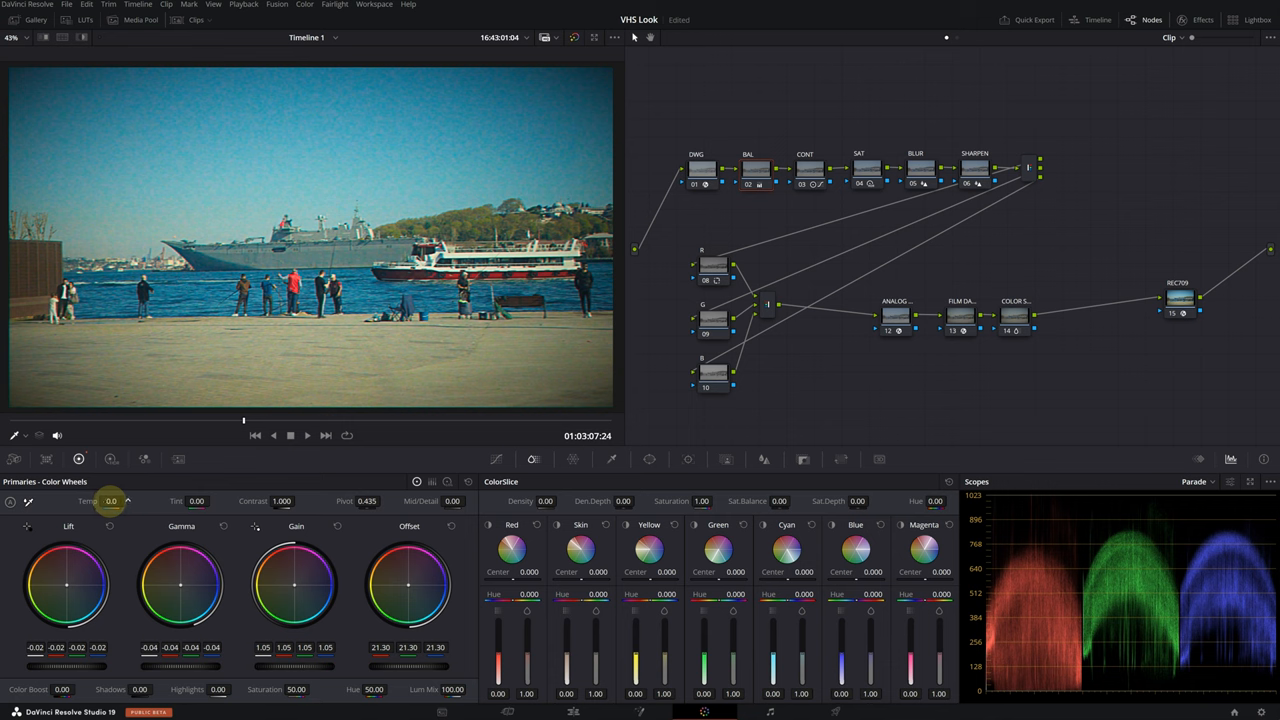
- Drag the grading node's Temp field in Color Wheels down to -30.0
left_click_drag(110, 501, 100, 501)
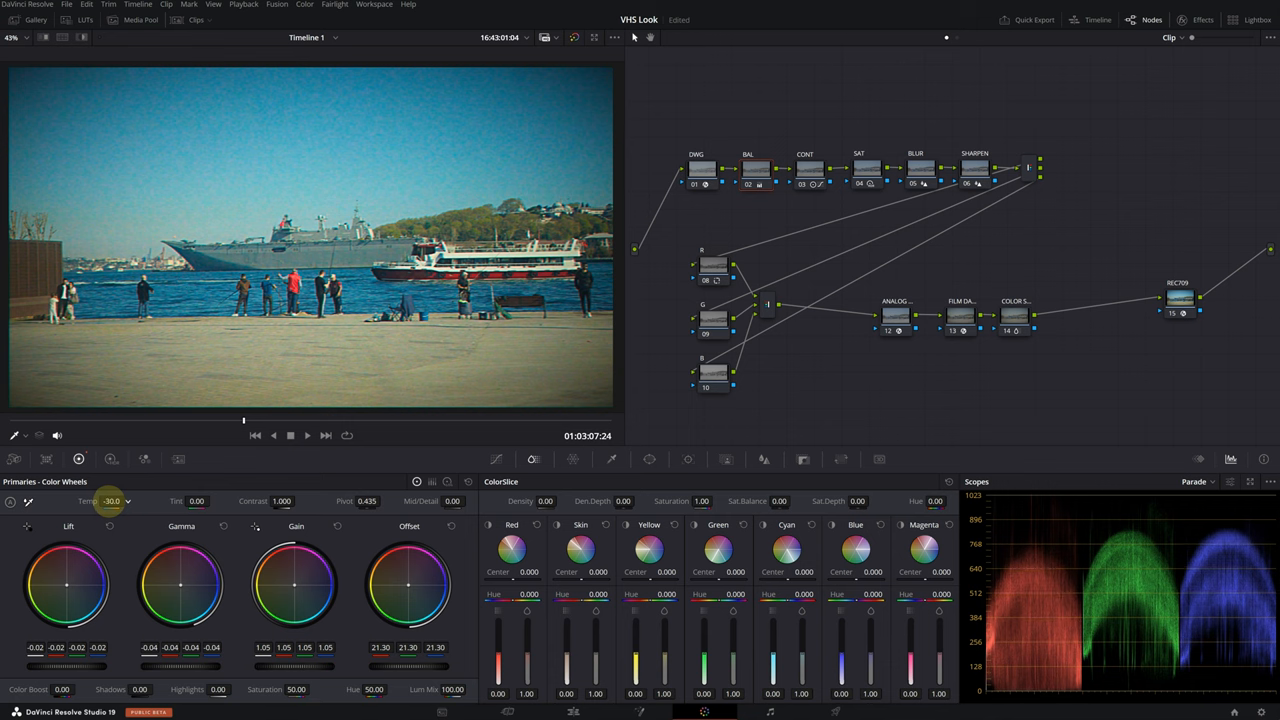